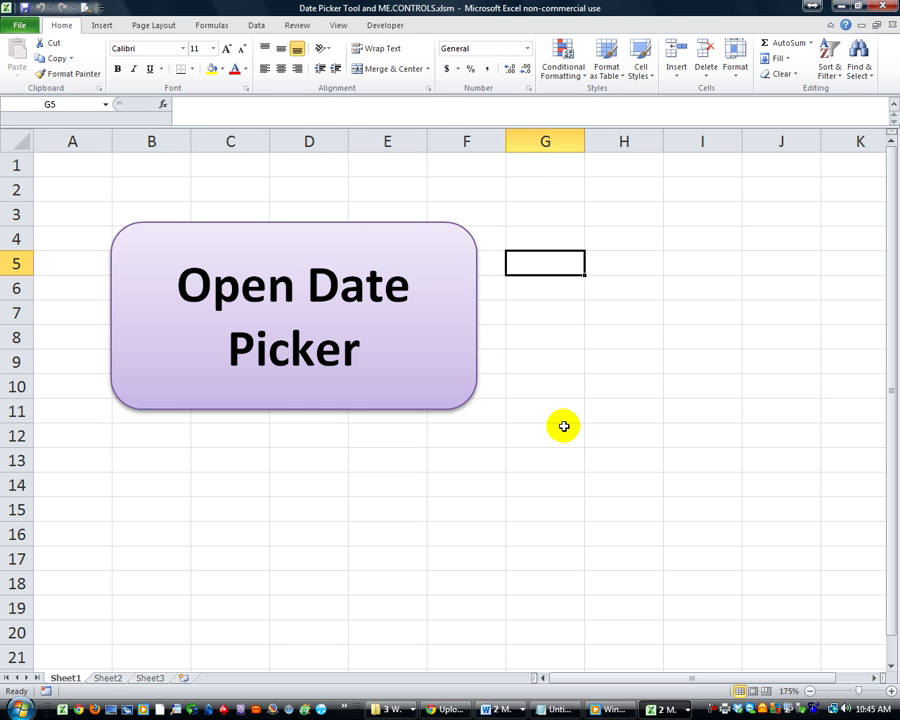
mouse_move(561, 420)
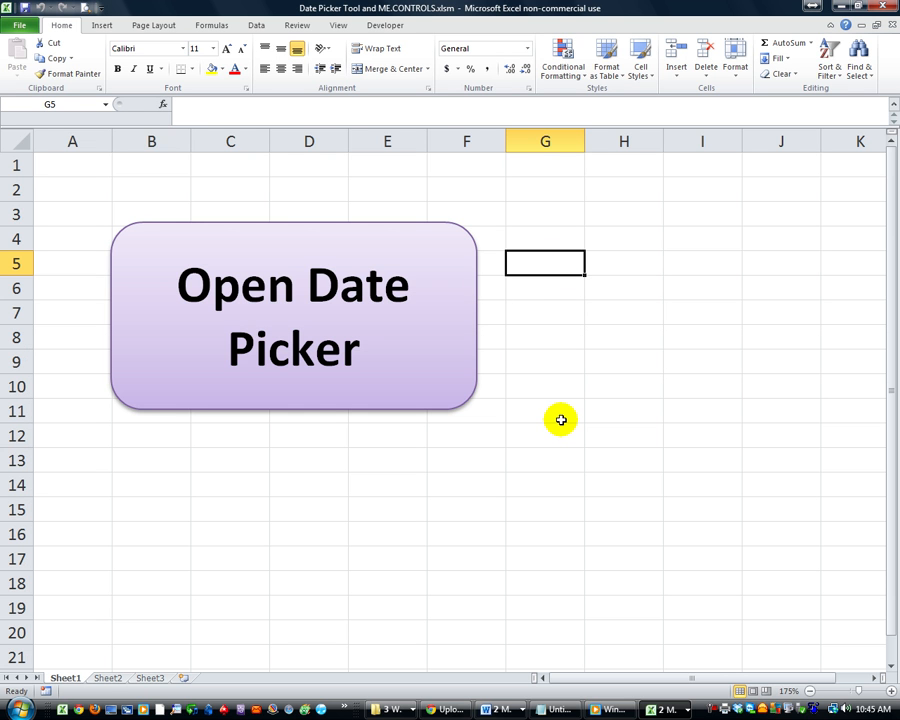
mouse_move(383, 338)
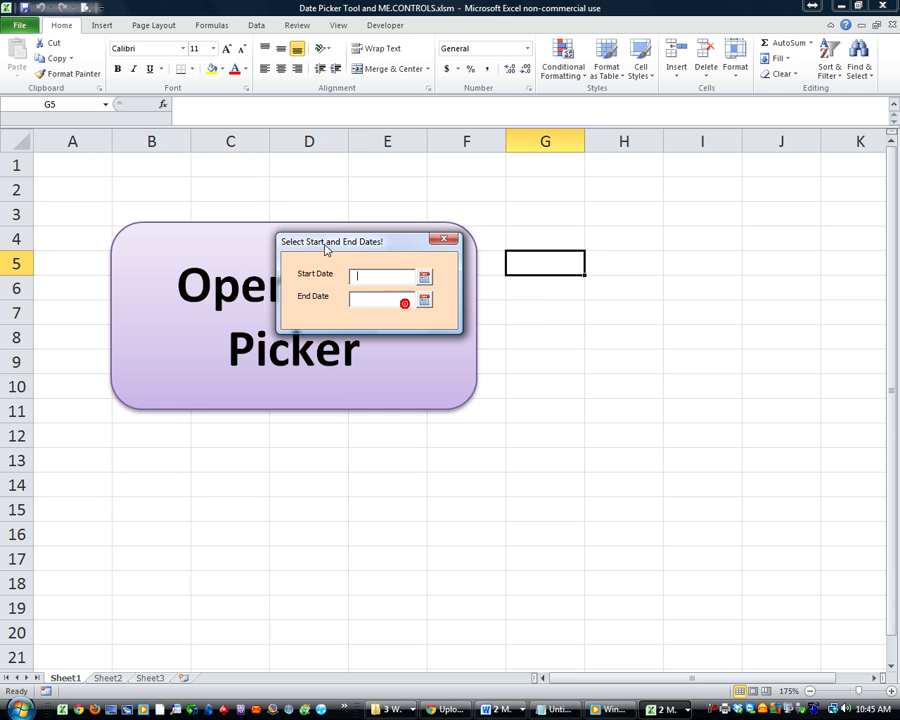
Open the Start Date calendar popup and step back one month to June 2013.
click(424, 276)
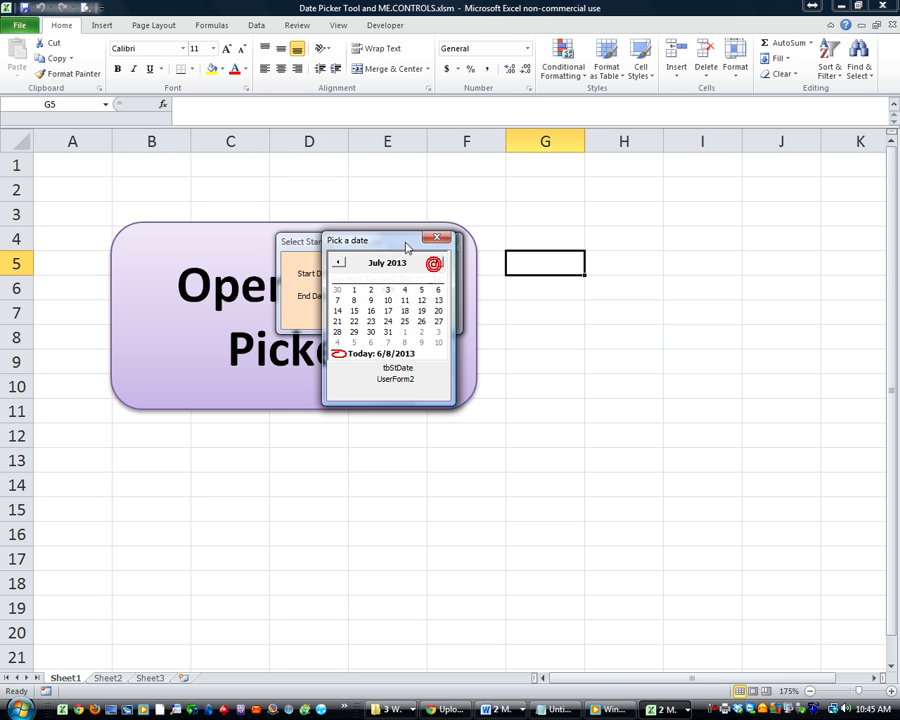
click(338, 262)
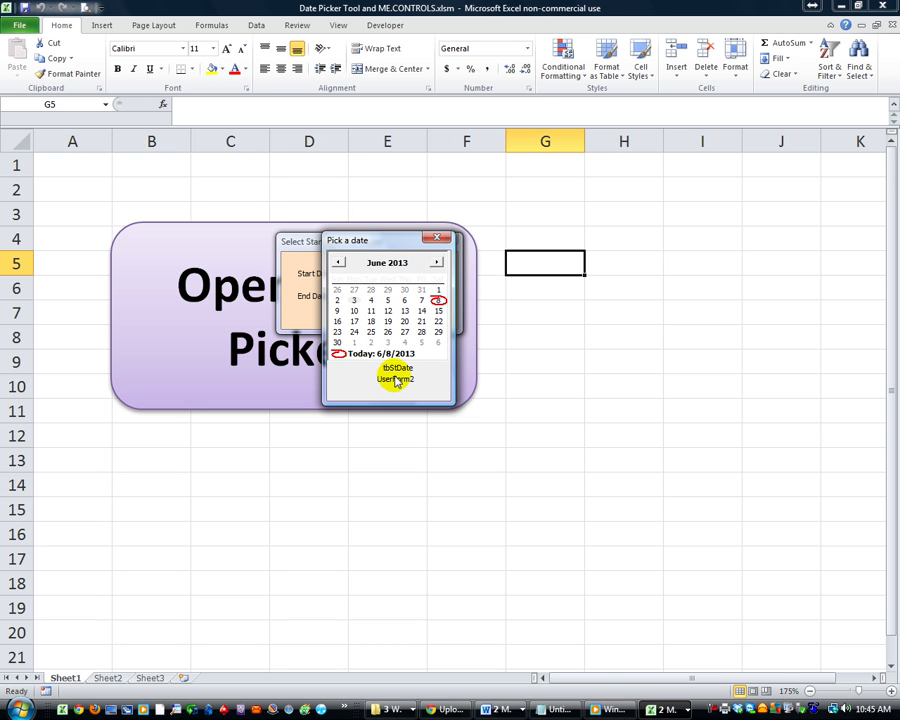
mouse_move(348, 262)
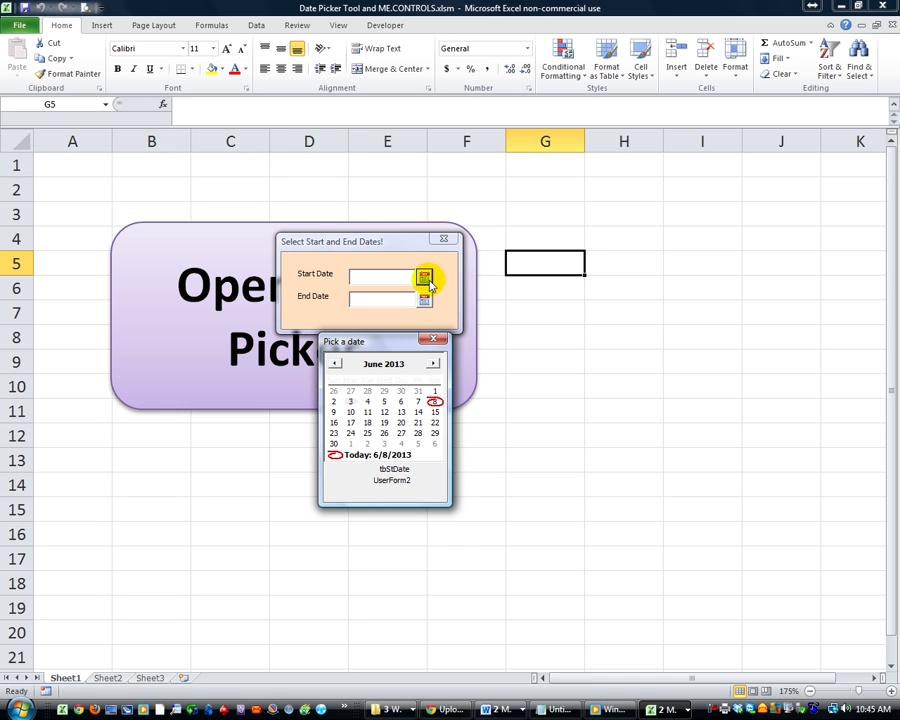
mouse_move(382, 472)
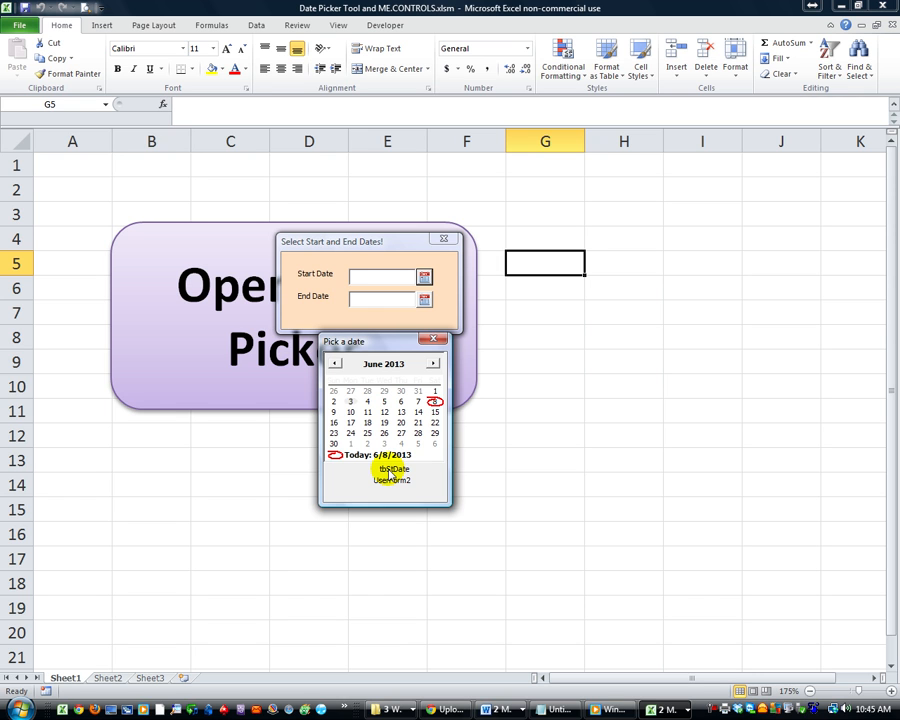
mouse_move(390, 470)
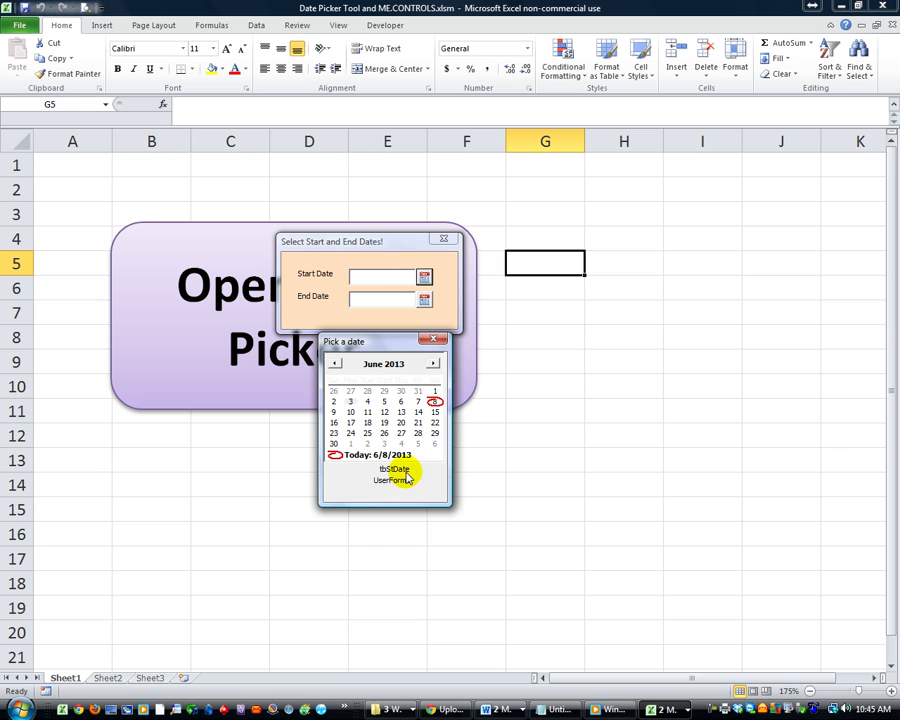
mouse_move(385, 280)
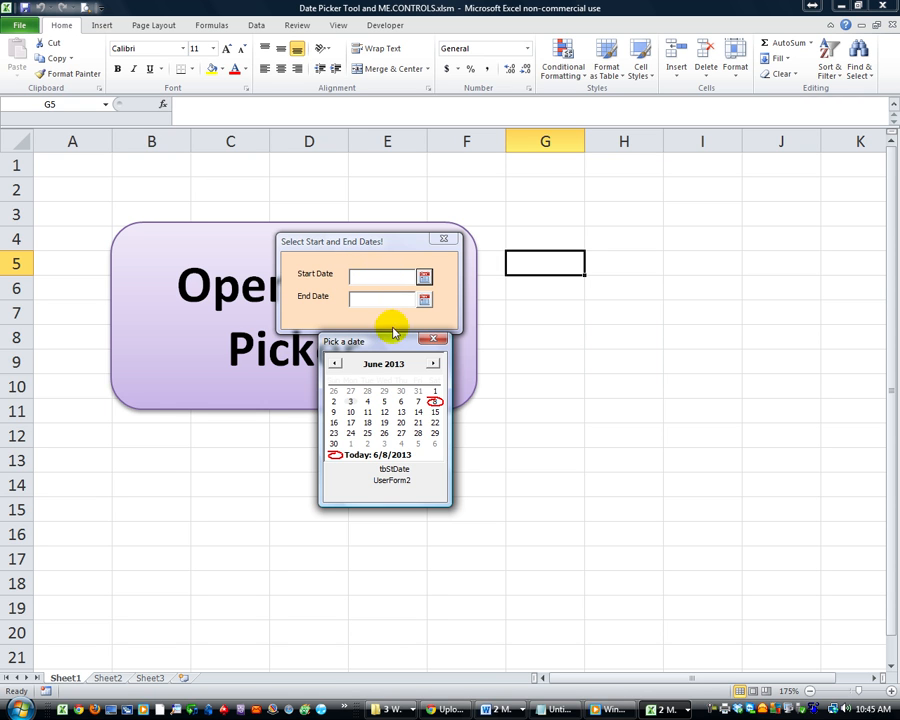
mouse_move(402, 487)
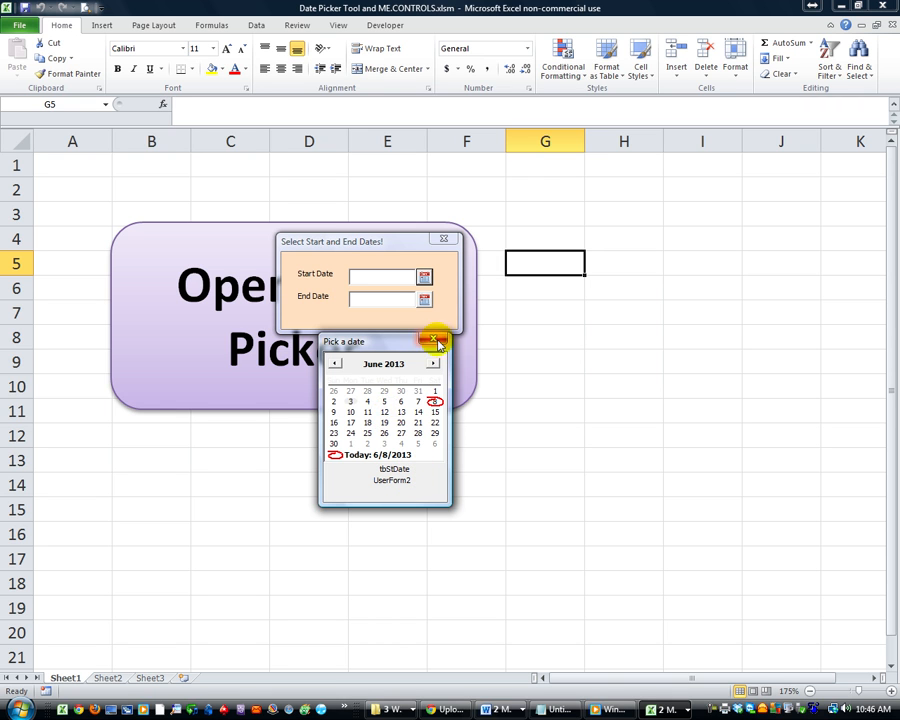
Close the running Pick a date form and open UserForm2 from the Project Explorer.
click(437, 341)
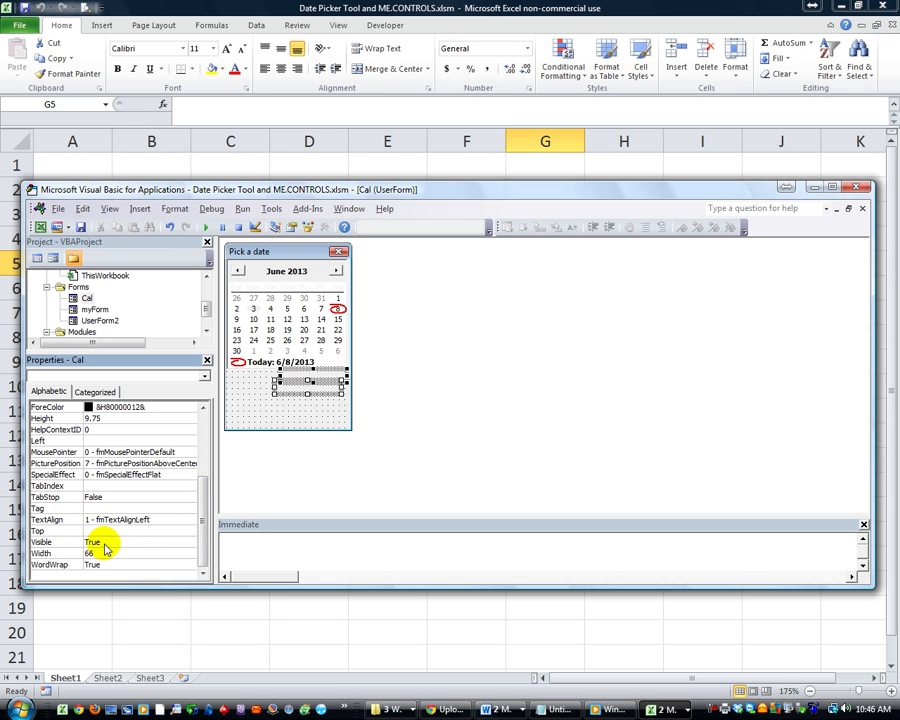
click(93, 541)
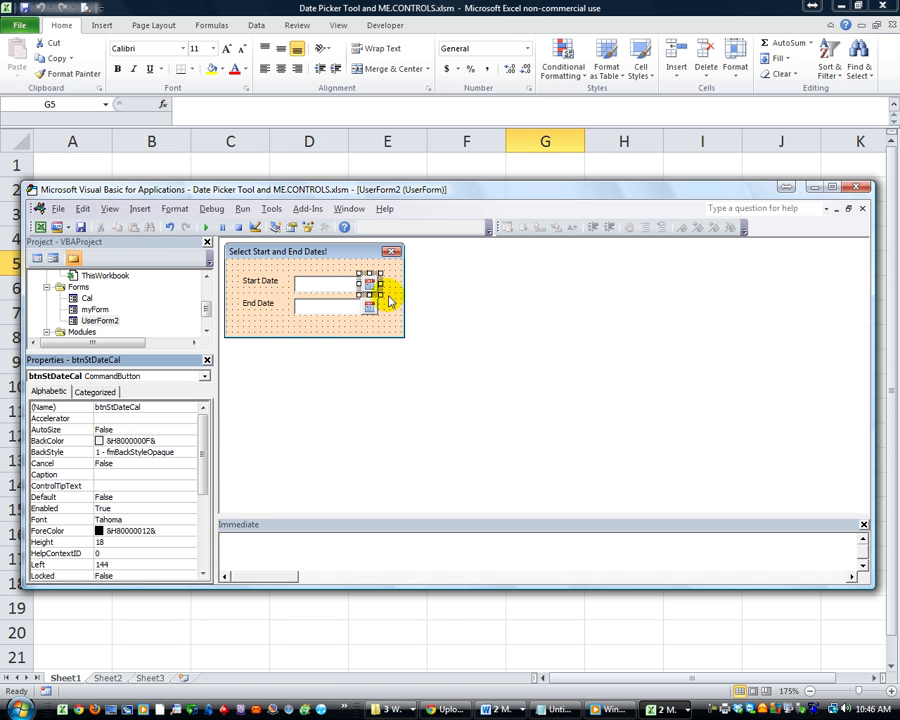
Inspect the Start and End Date buttons' Click code, selecting the tbStDate control name.
double_click(368, 290)
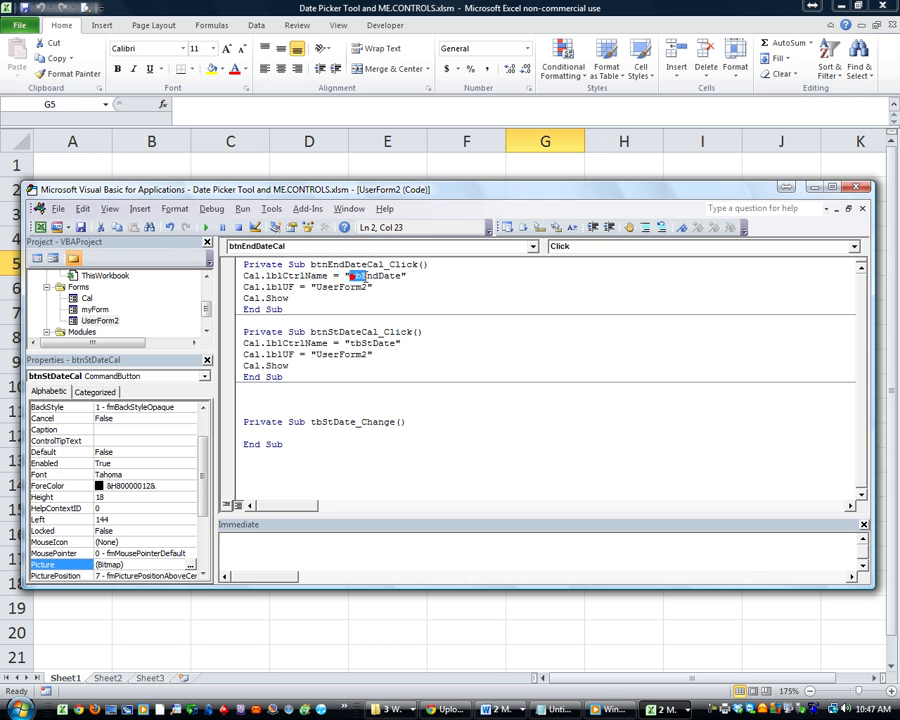
double_click(375, 276)
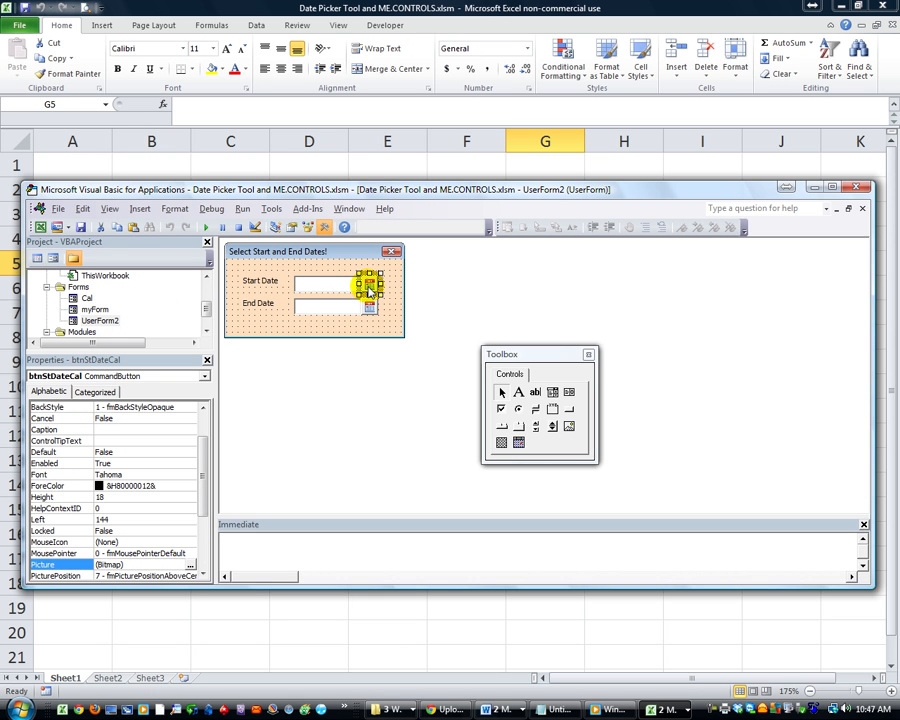
double_click(368, 288)
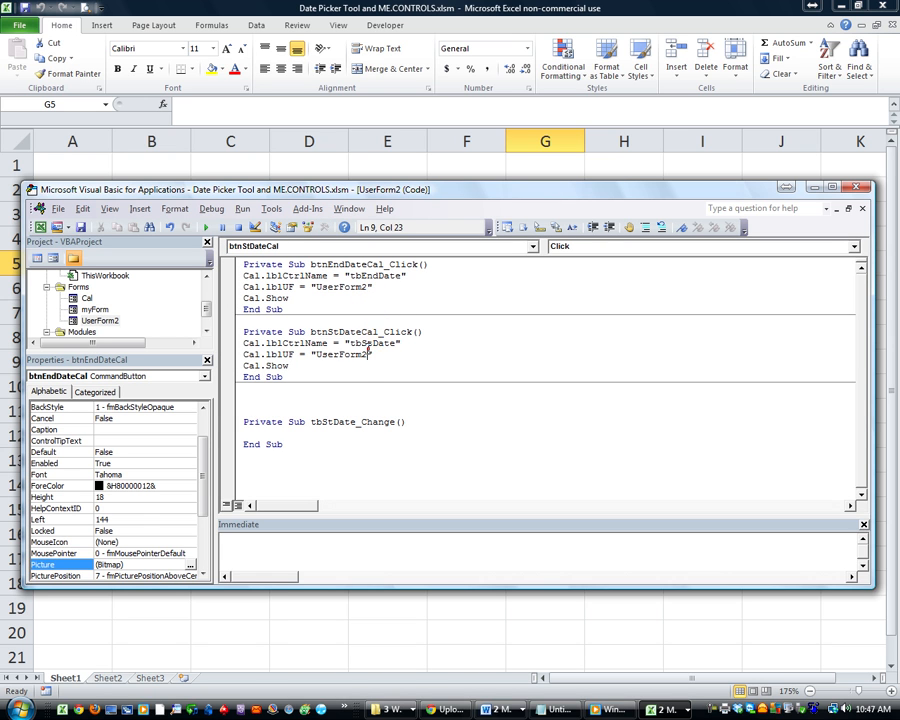
double_click(373, 343)
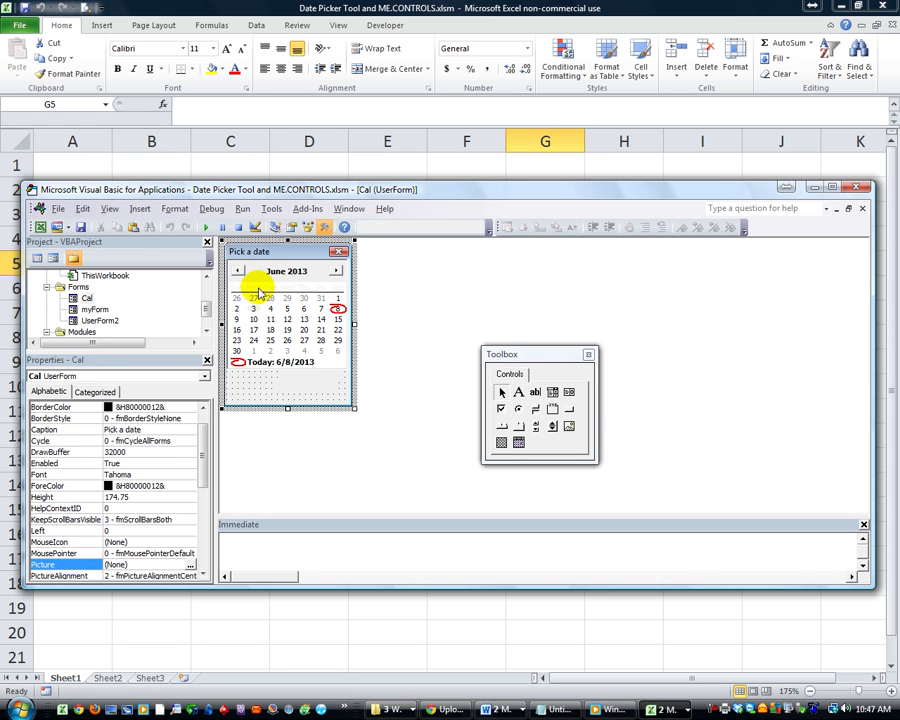
Select the Cal form, drag its right edge wider, and show the Toolbox.
click(287, 310)
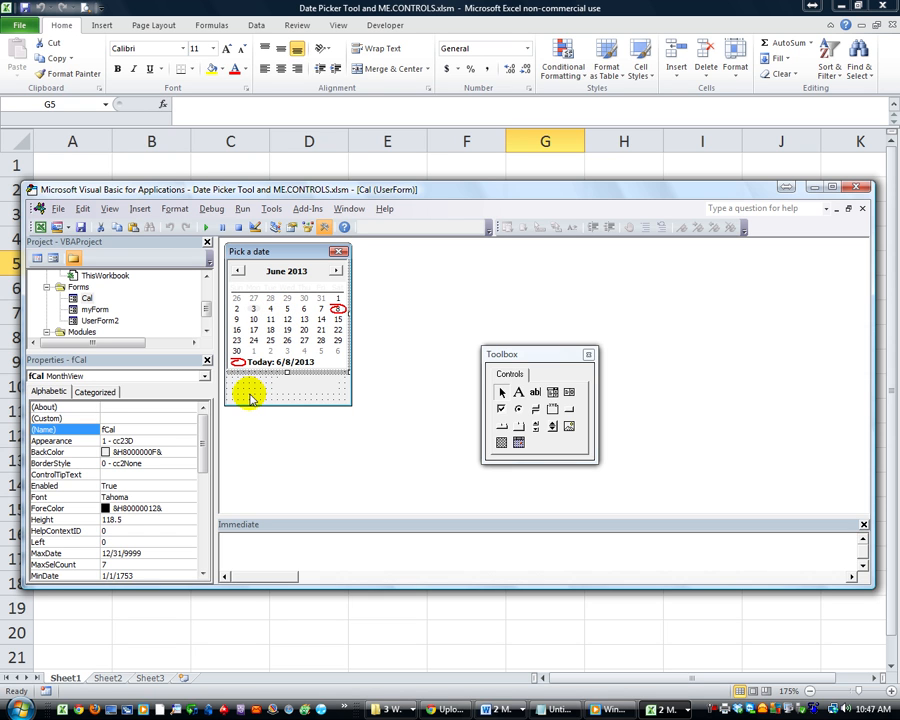
click(250, 393)
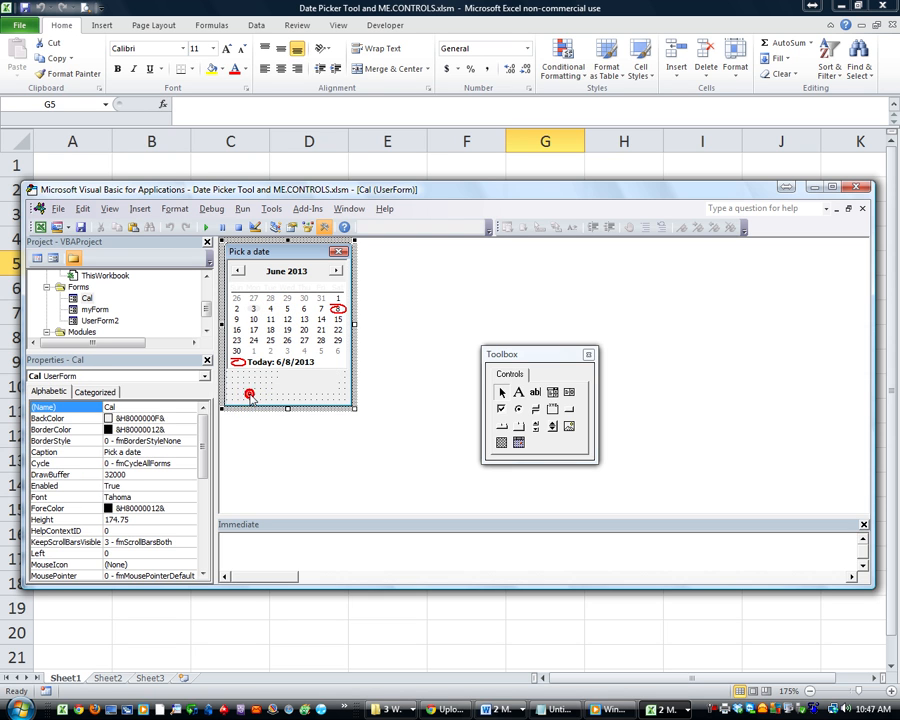
mouse_move(355, 328)
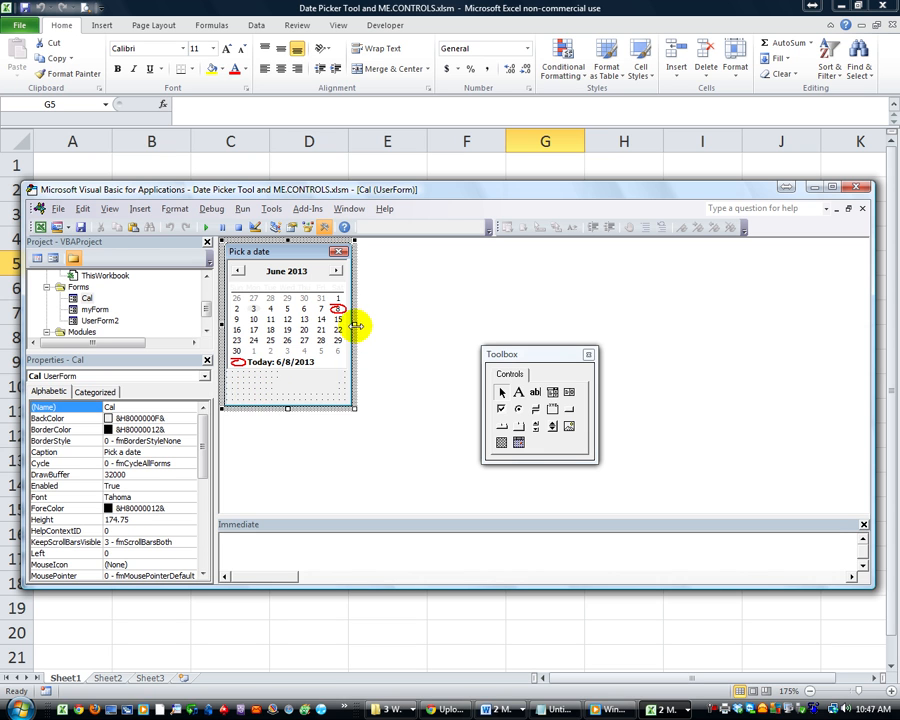
drag(355, 327, 490, 340)
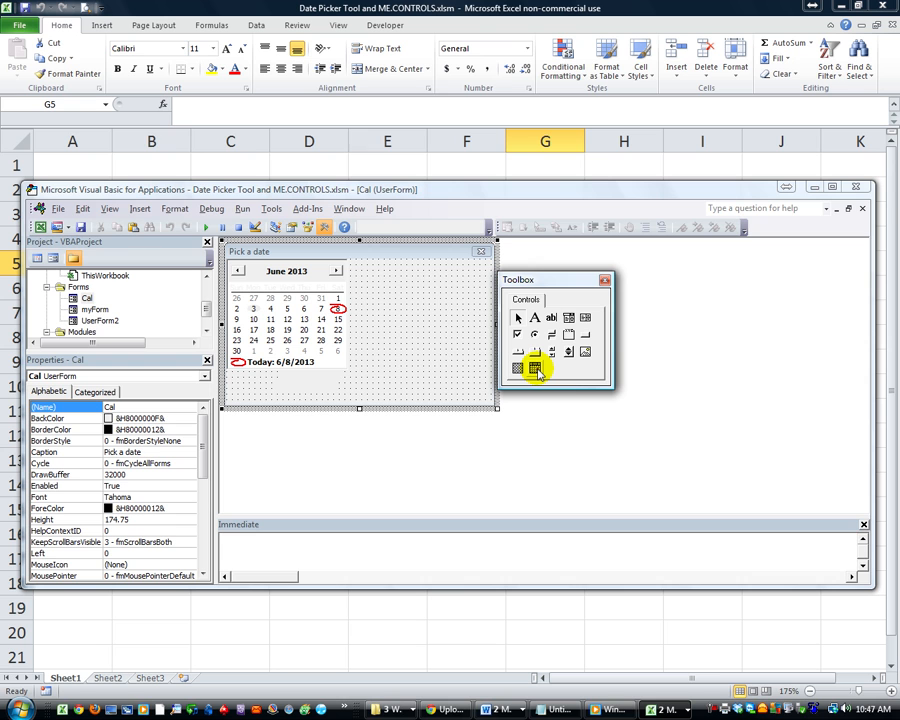
mouse_move(535, 367)
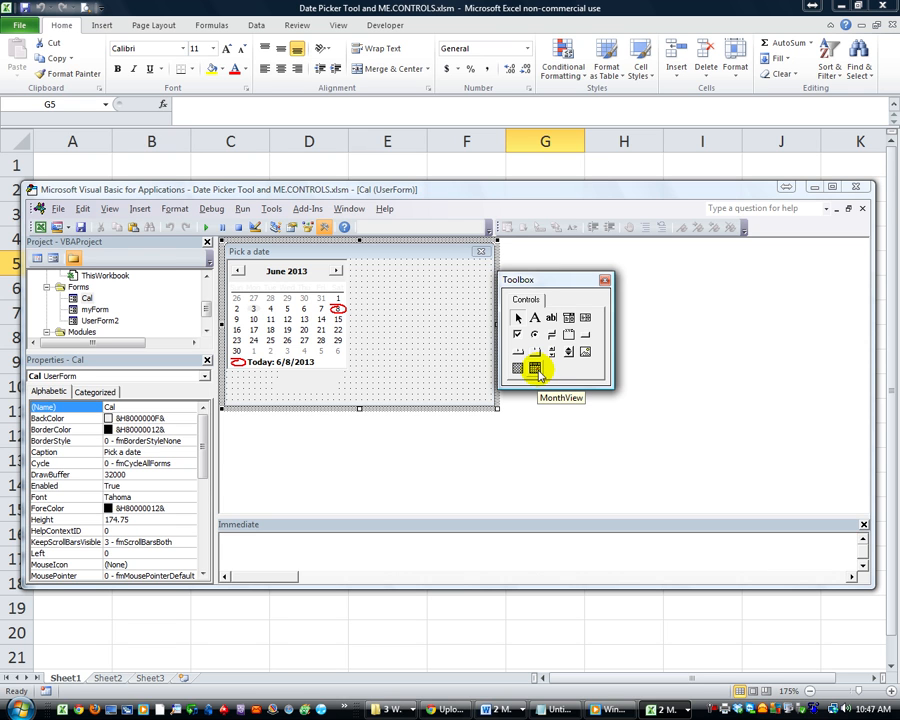
mouse_move(570, 370)
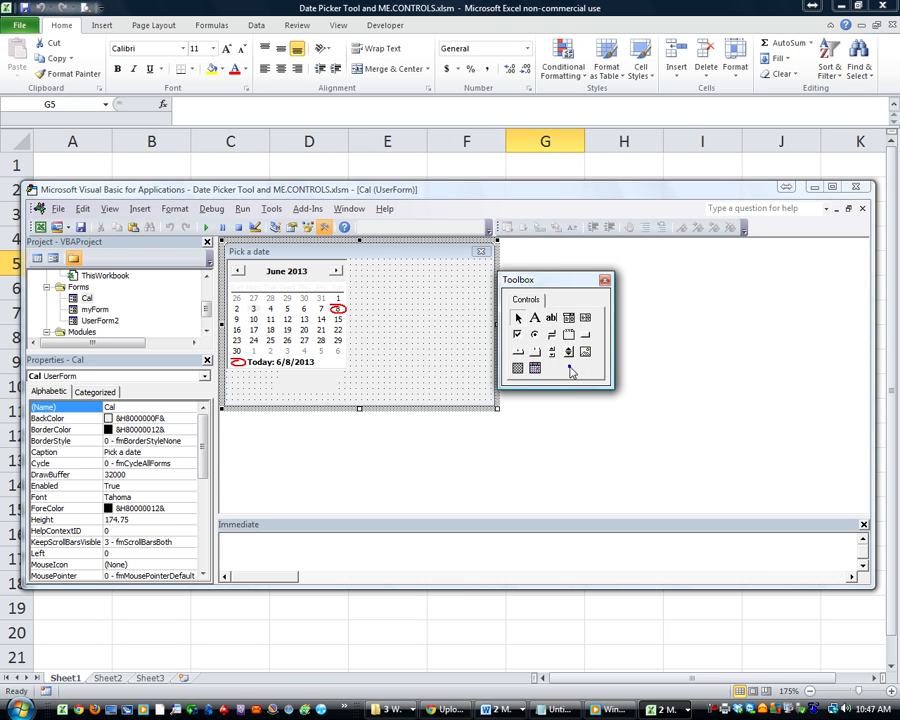
click(558, 368)
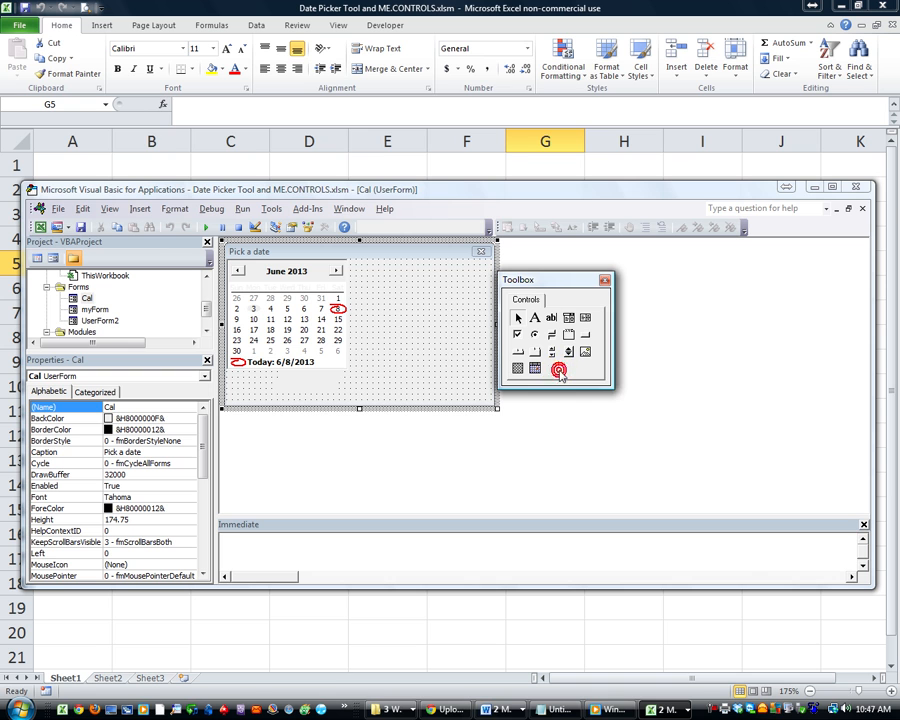
Add Microsoft MonthView Control 6.0 (SP4) via the Toolbox's Additional Controls list.
right_click(558, 370)
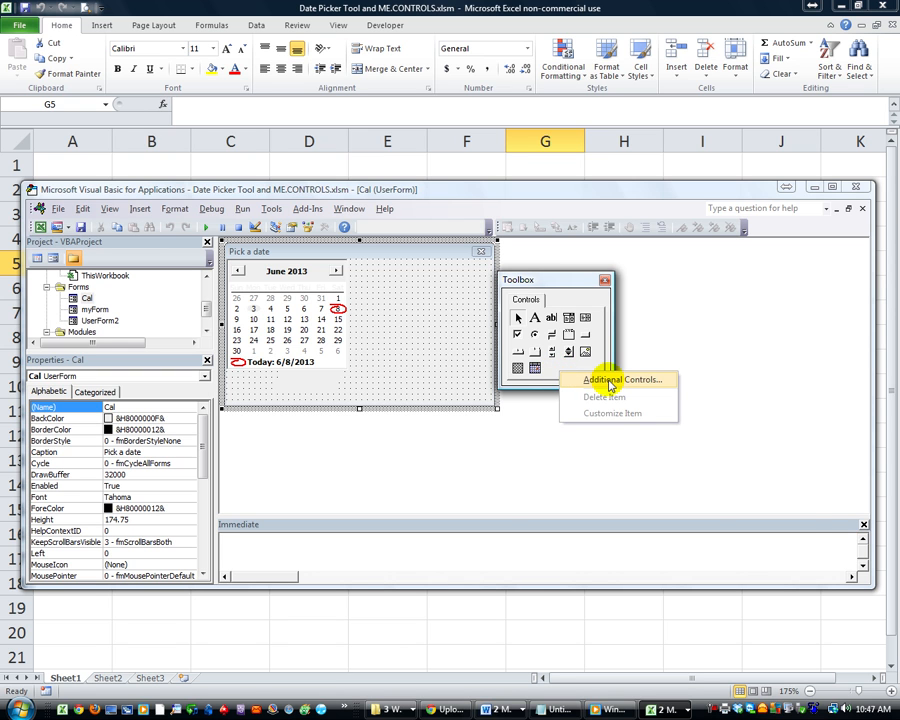
click(620, 379)
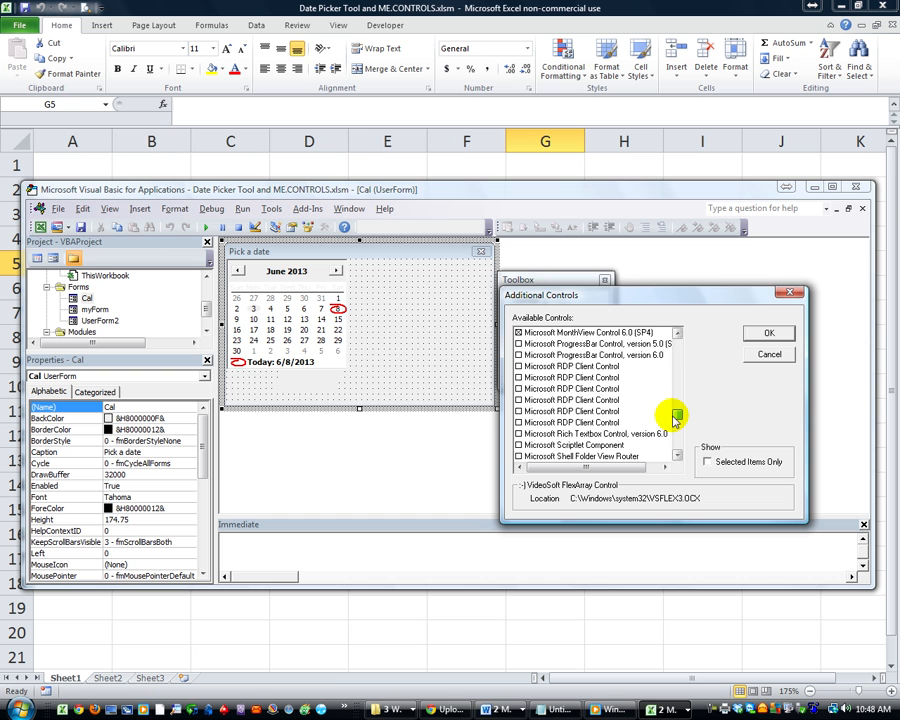
click(677, 333)
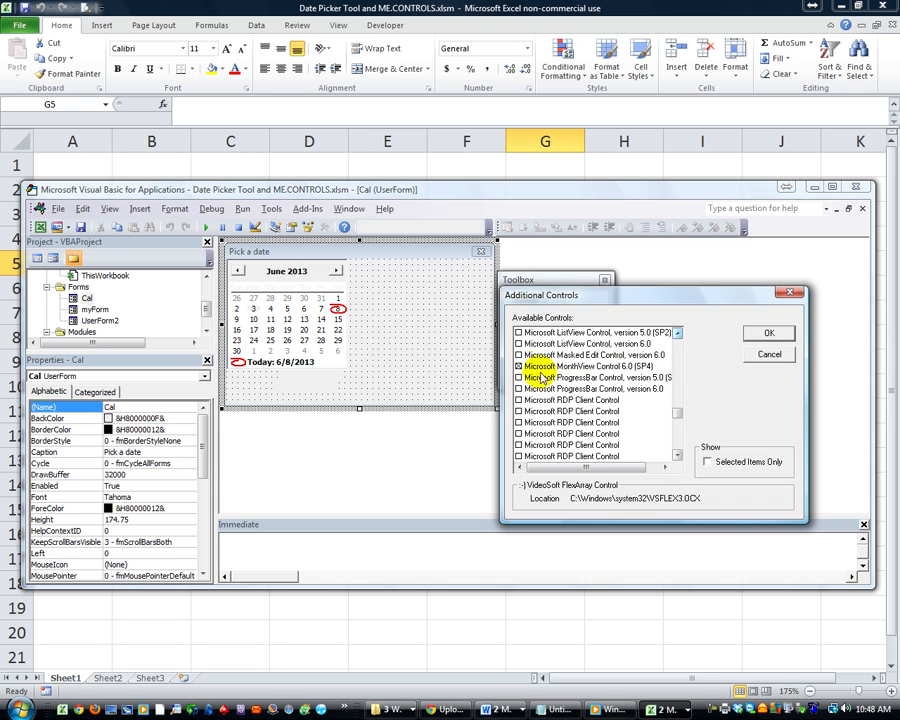
click(519, 355)
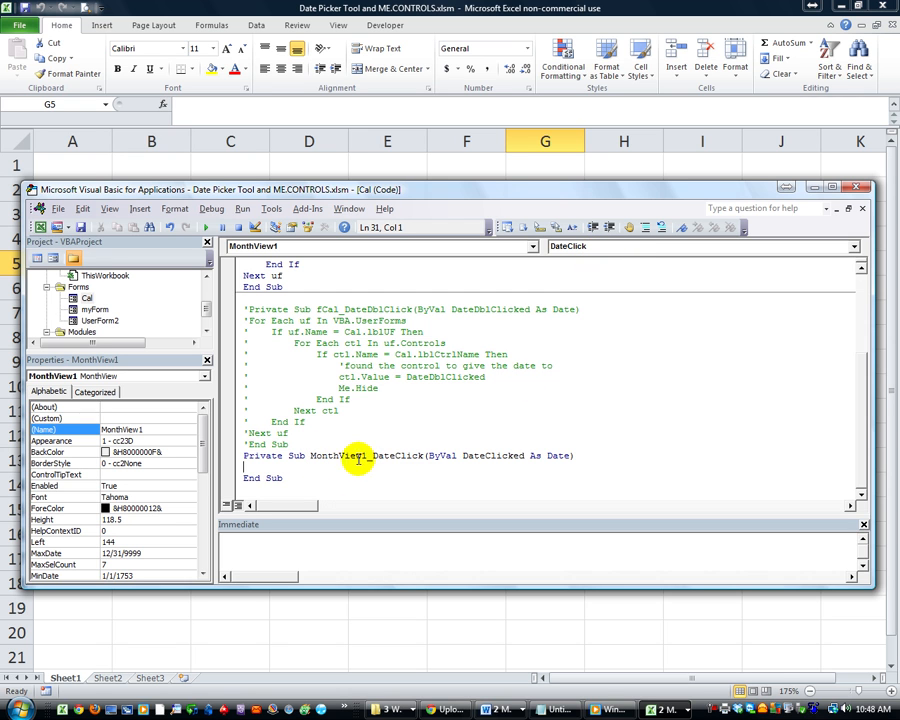
Edit the new MonthView1_DateClick procedure in the Cal form's code and scroll through it.
click(852, 246)
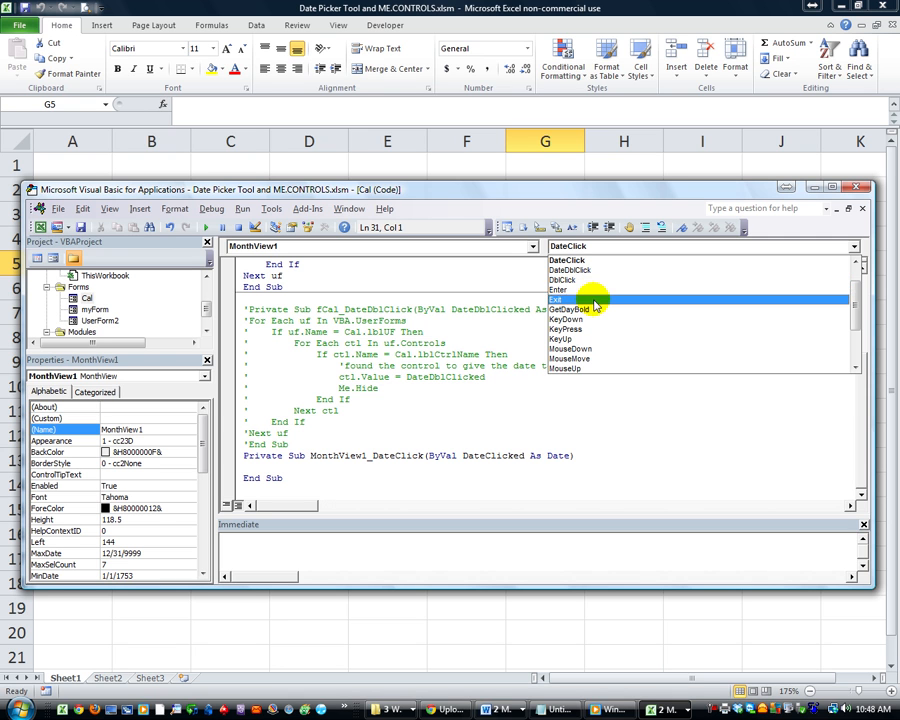
scroll(down, 3)
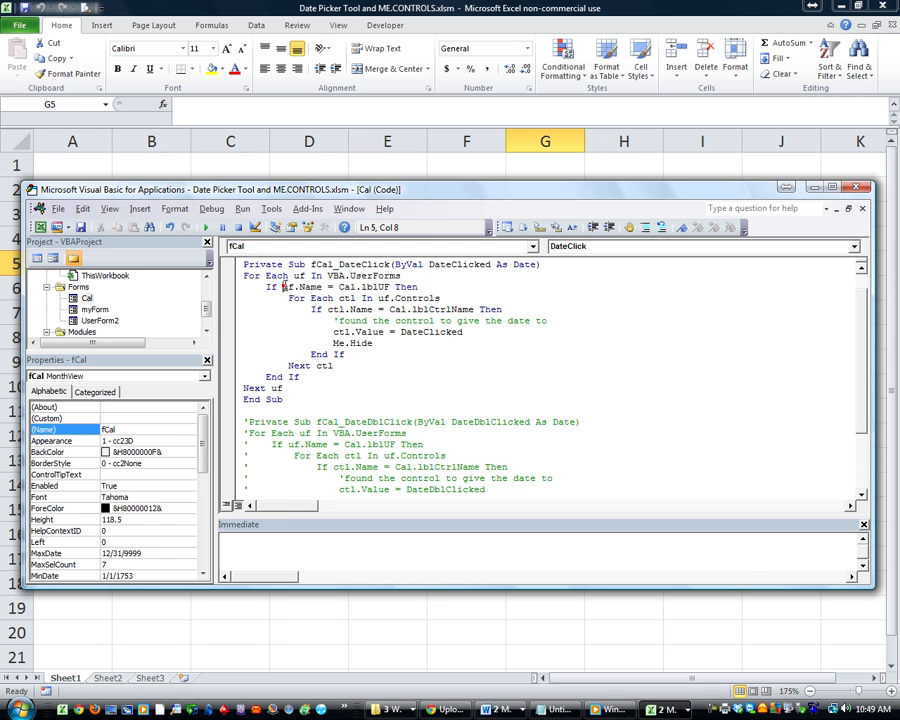
Select the uf variable in fCal_DateClick's If uf.Name line.
double_click(285, 287)
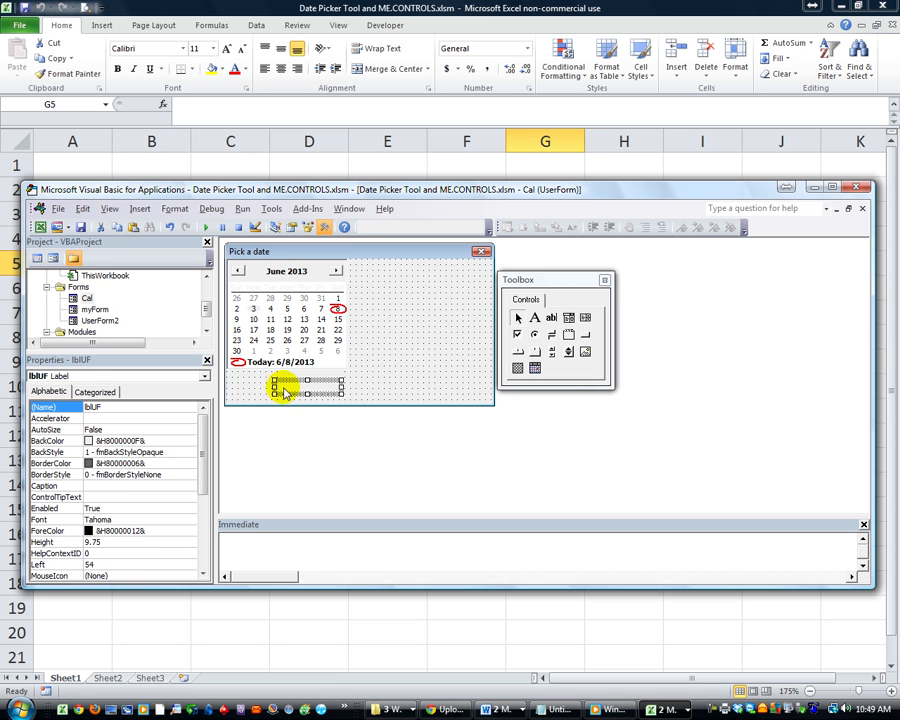
mouse_move(295, 392)
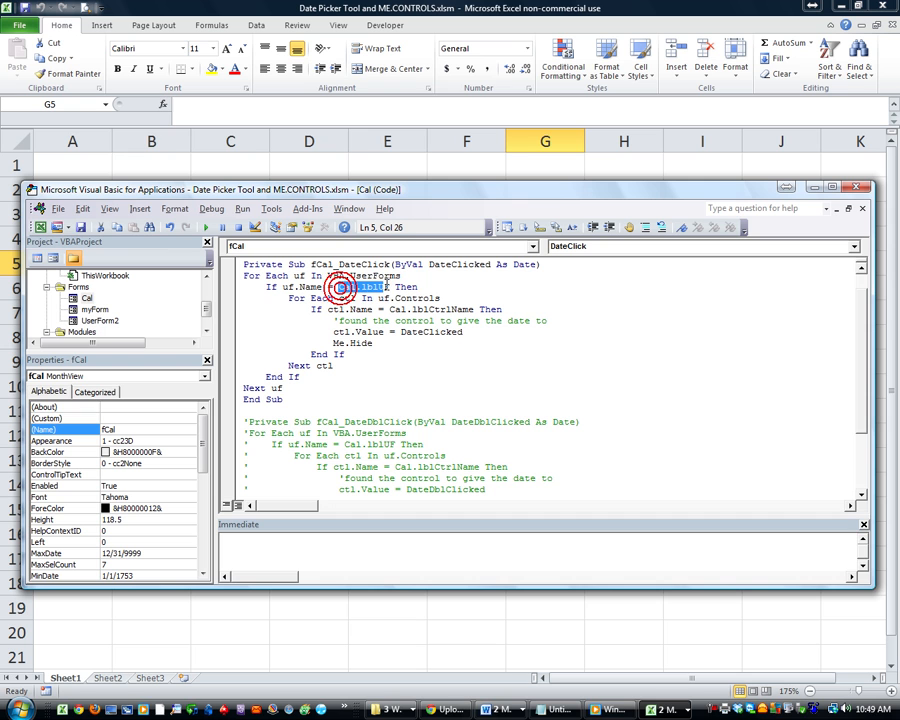
double_click(360, 287)
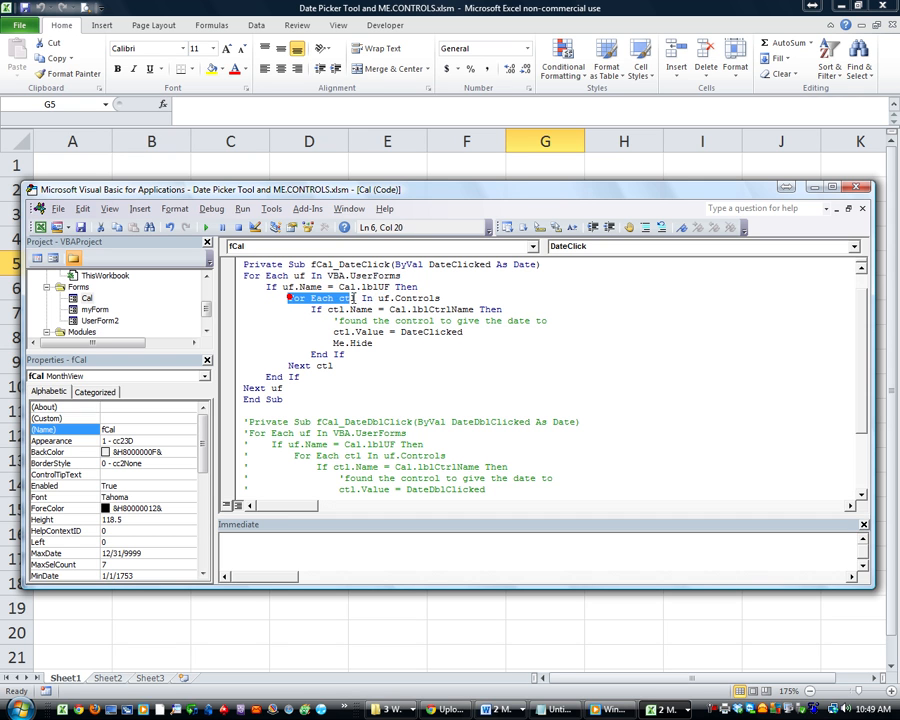
drag(295, 298, 333, 365)
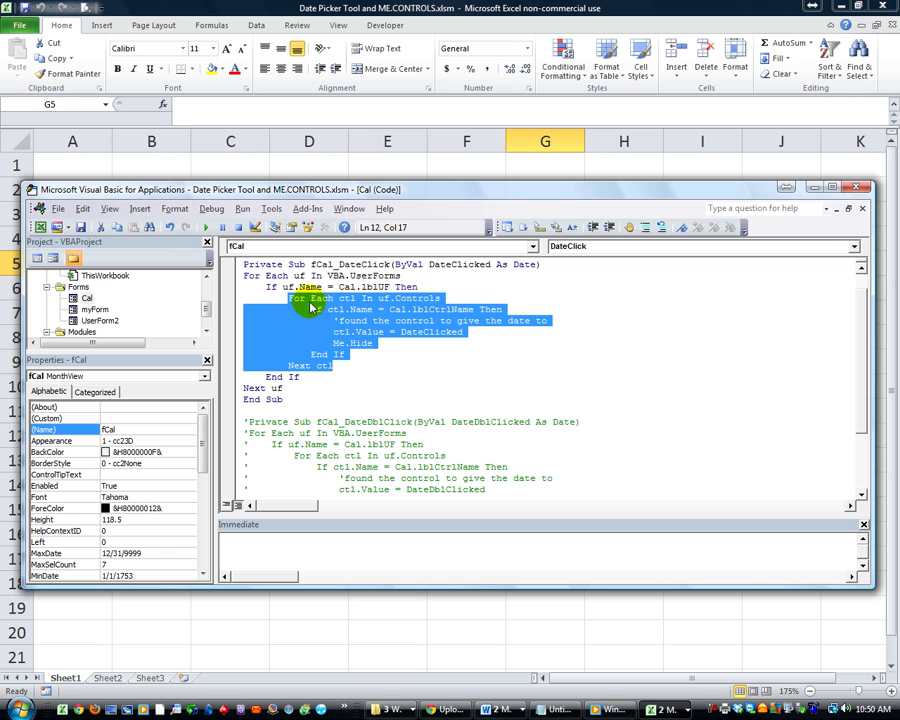
mouse_move(384, 302)
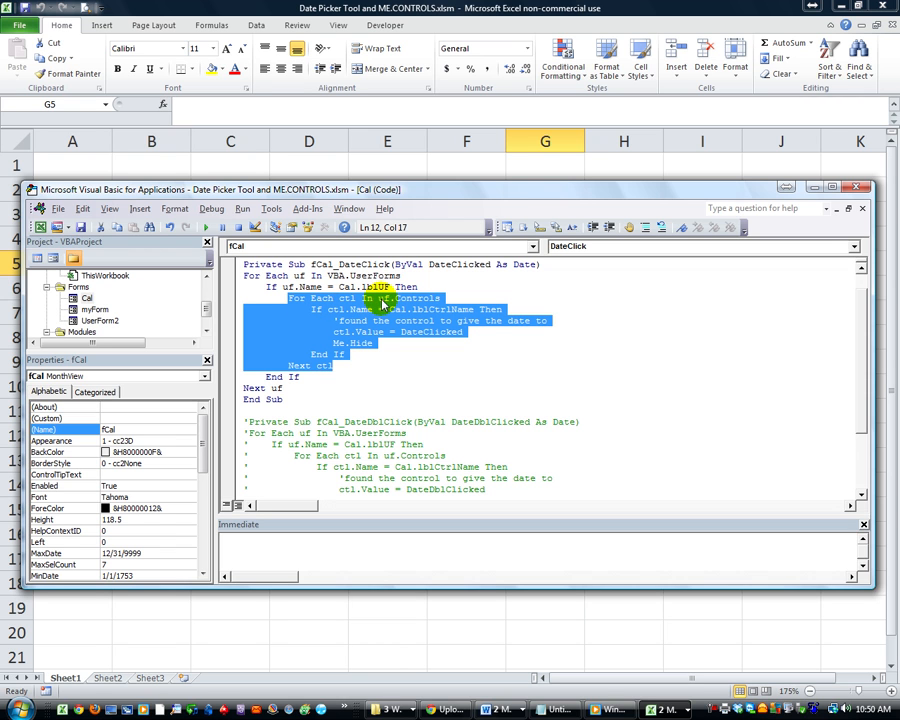
mouse_move(380, 302)
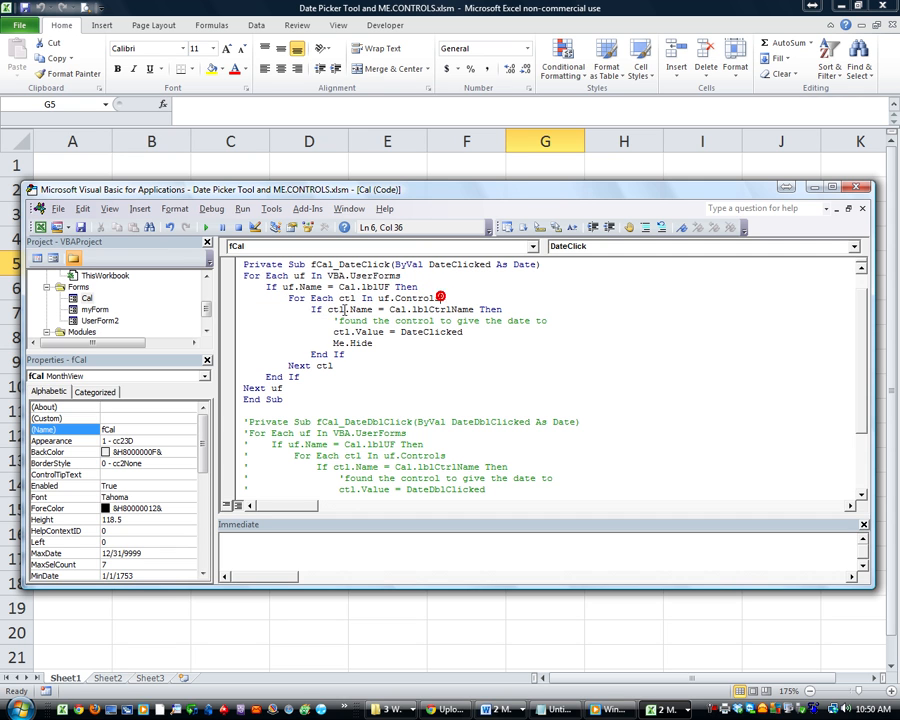
double_click(343, 298)
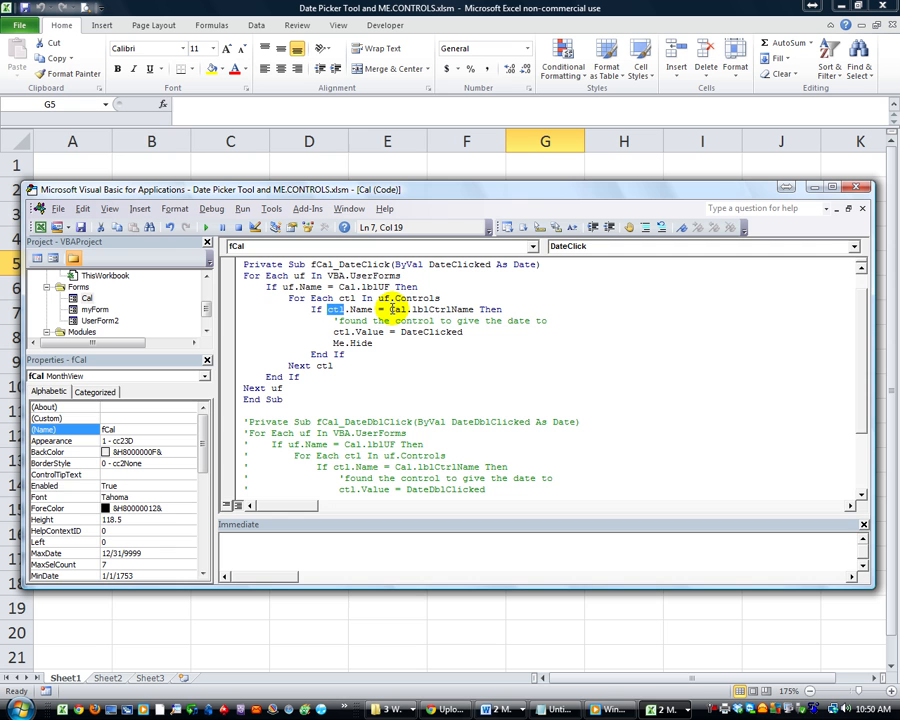
double_click(430, 309)
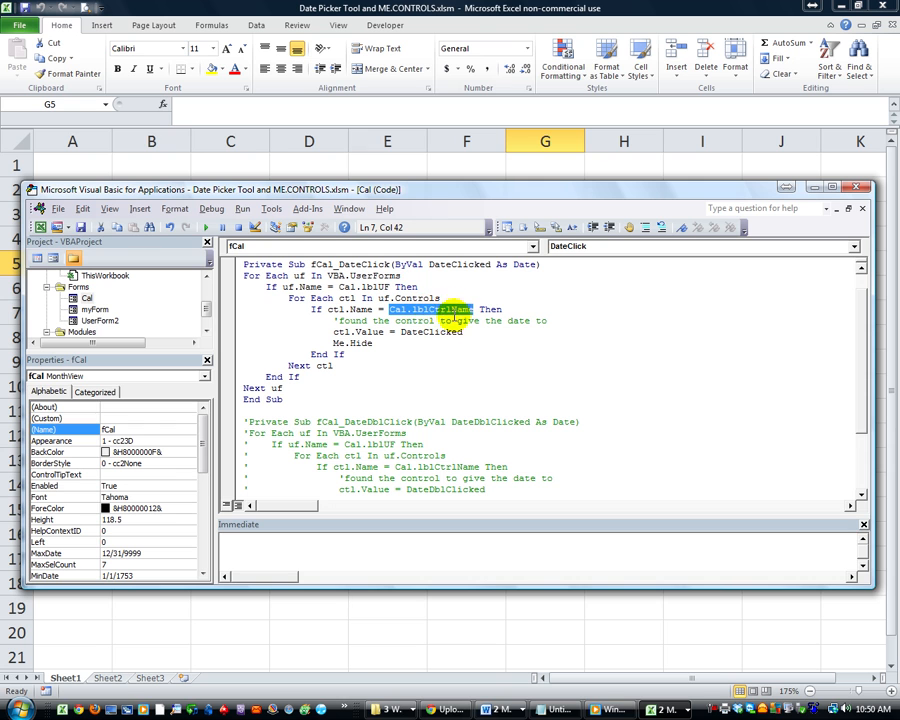
mouse_move(445, 315)
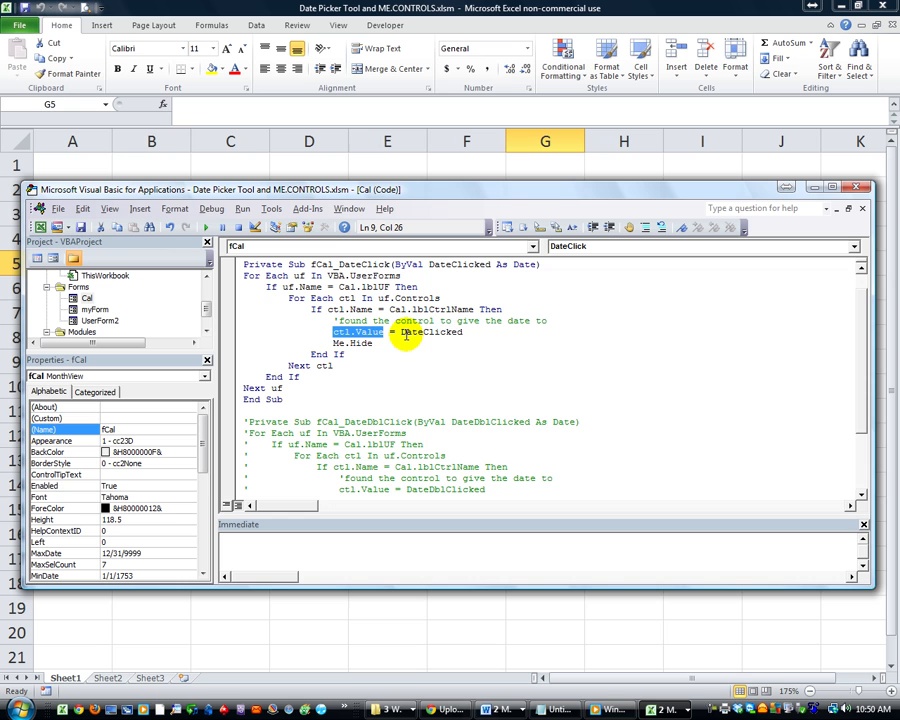
mouse_move(450, 278)
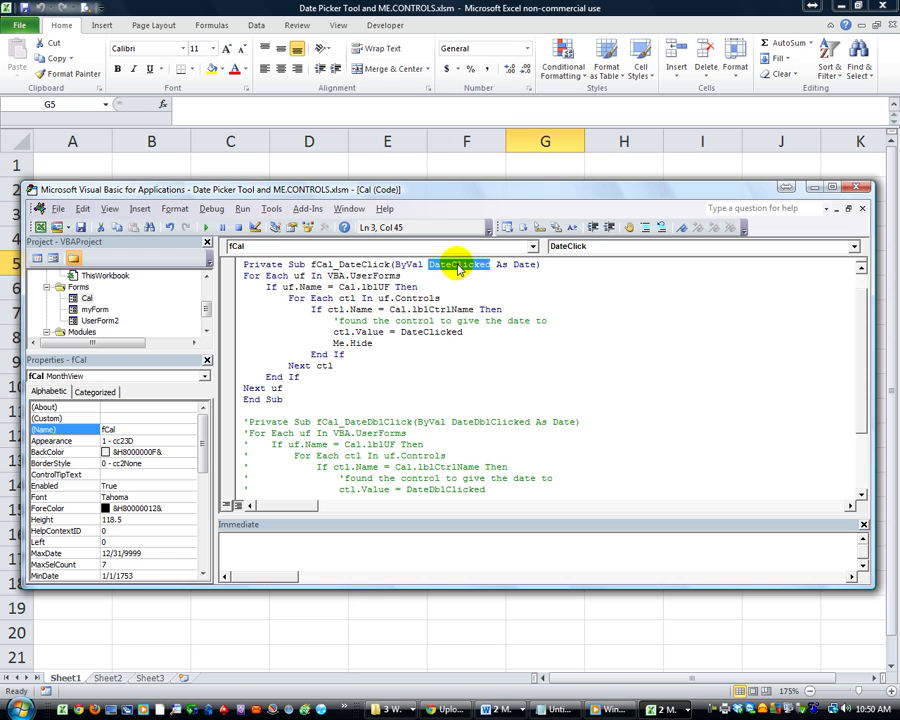
mouse_move(300, 343)
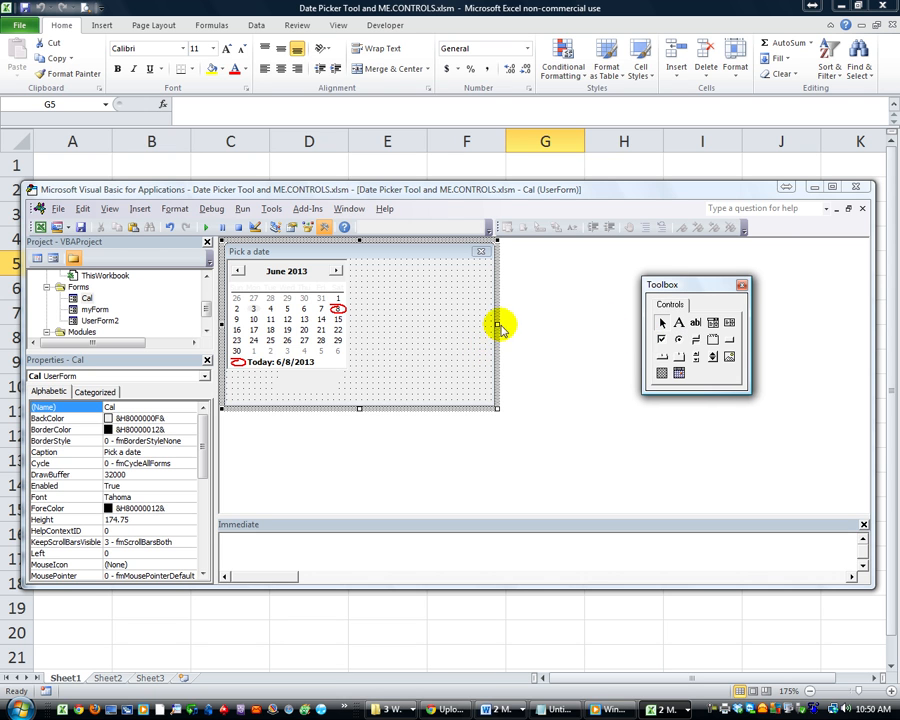
Resize the Cal form's design area and select UserForm2's start-date calendar button.
drag(497, 330, 360, 338)
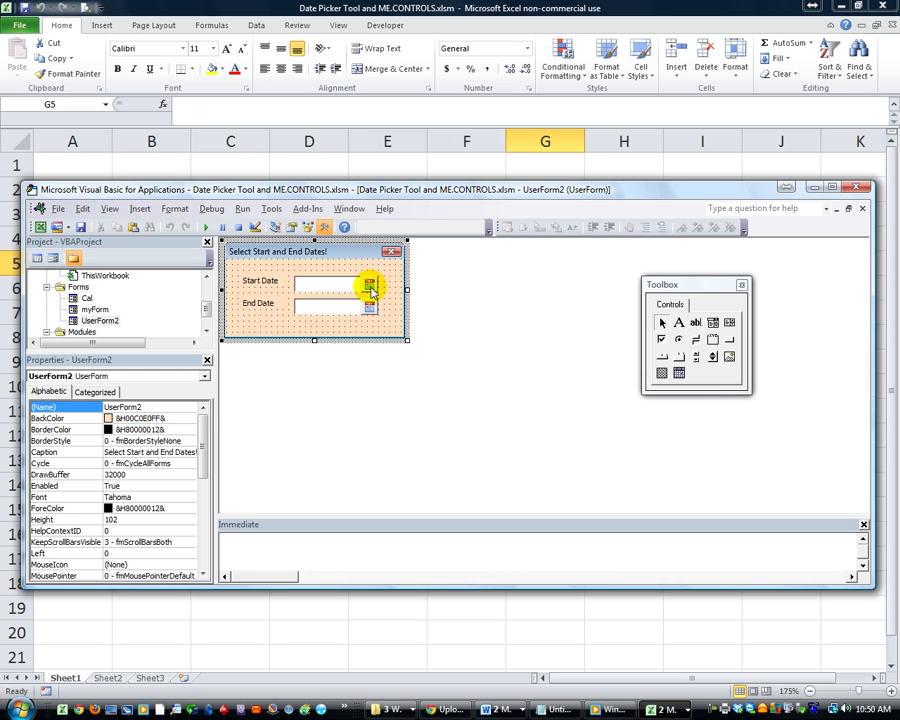
click(367, 285)
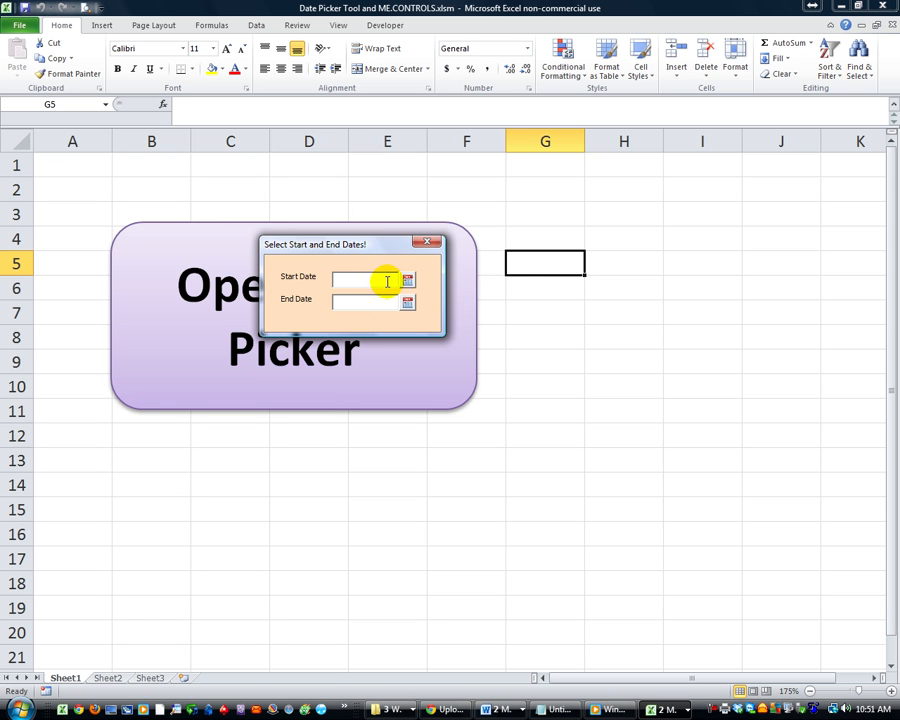
Open the Start Date calendar and move the Pick a date window higher.
click(407, 280)
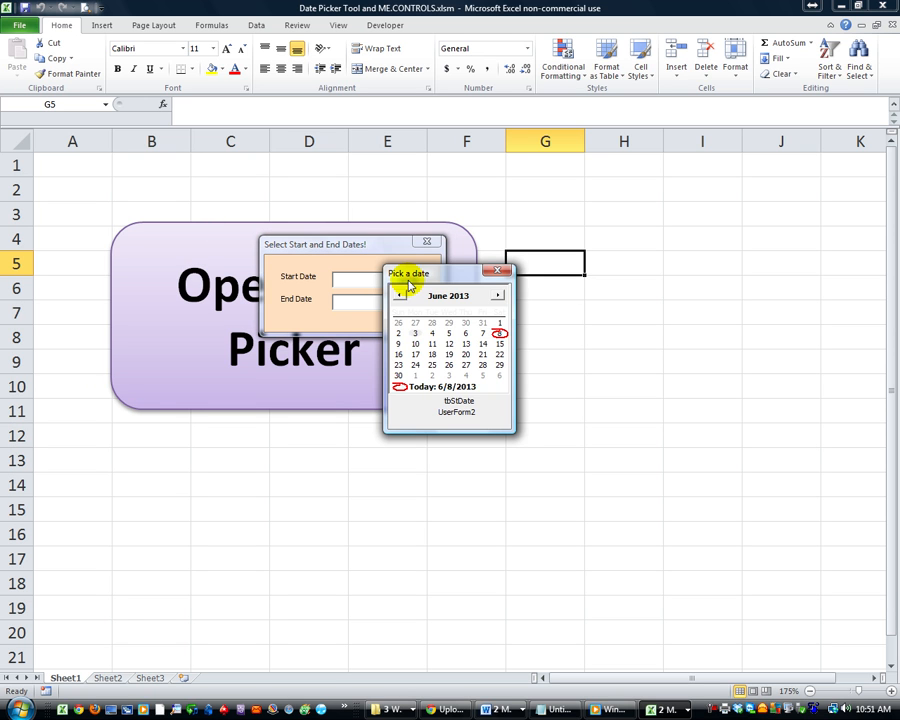
drag(408, 273, 322, 367)
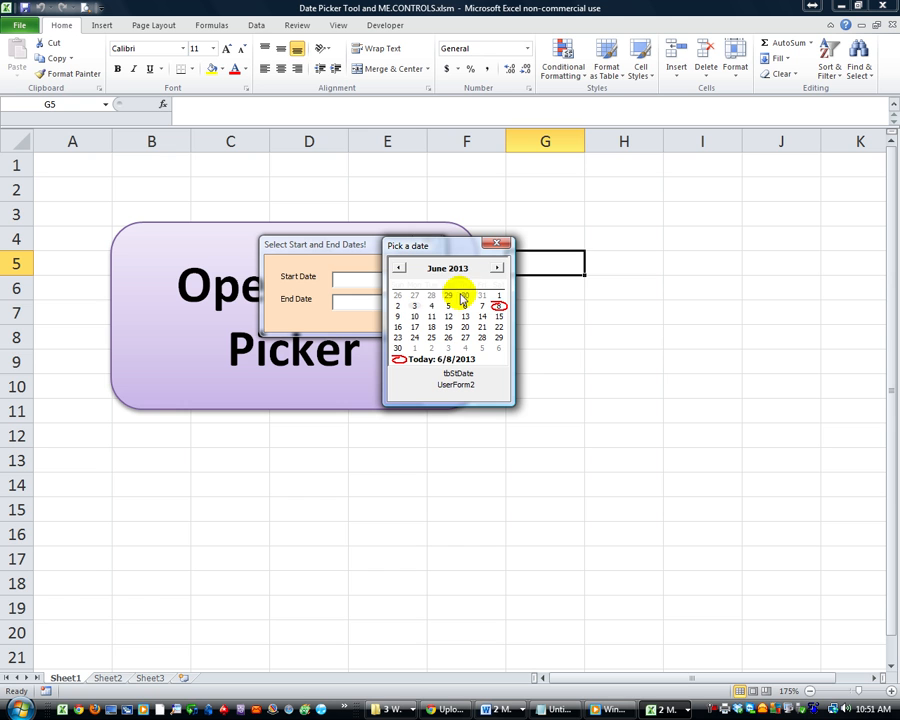
mouse_move(432, 310)
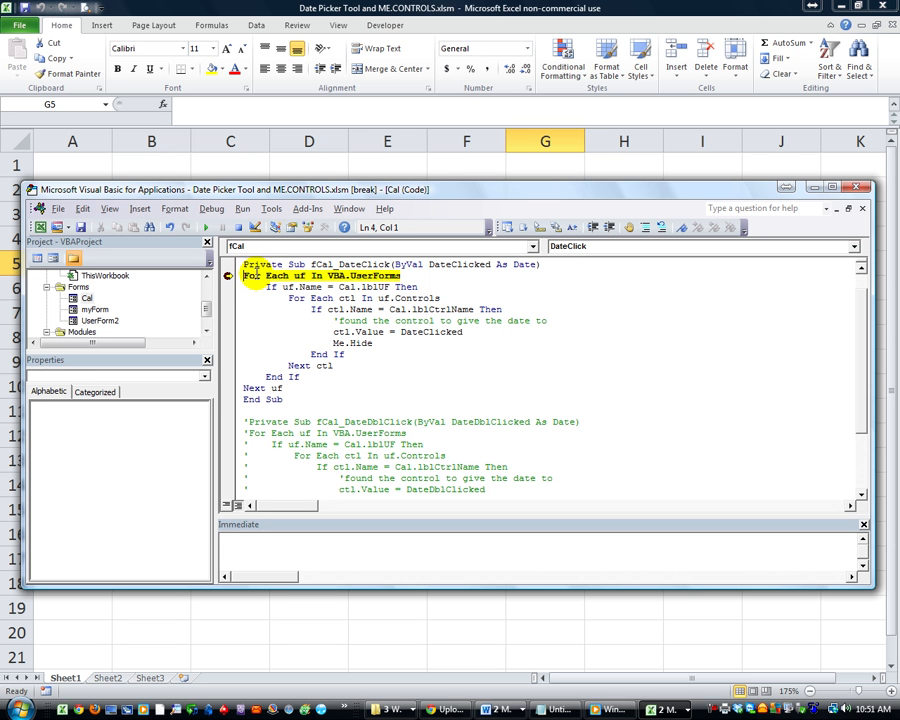
mouse_move(281, 275)
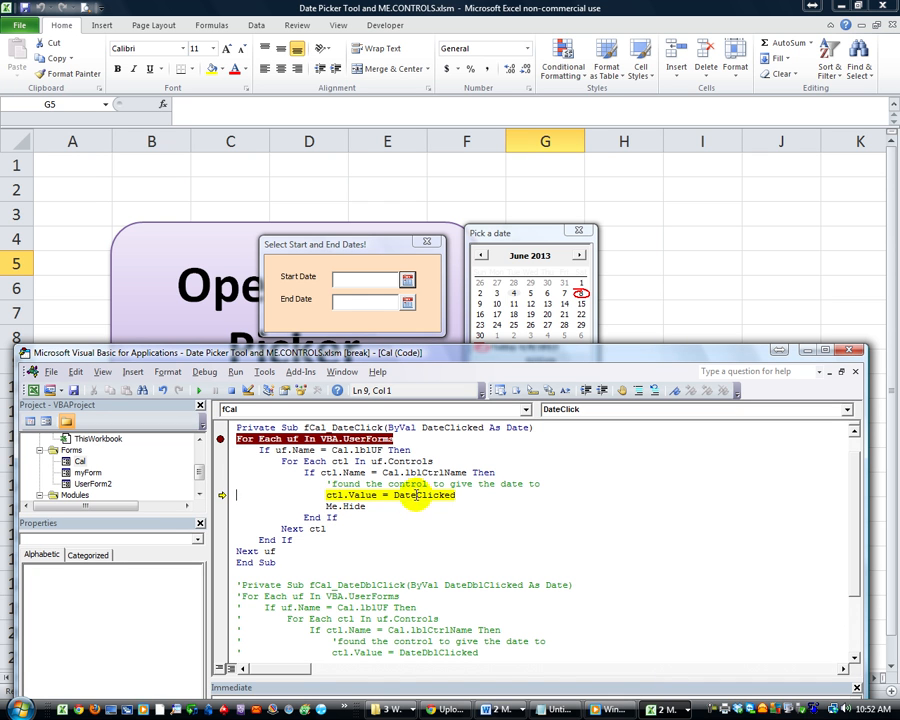
mouse_move(418, 495)
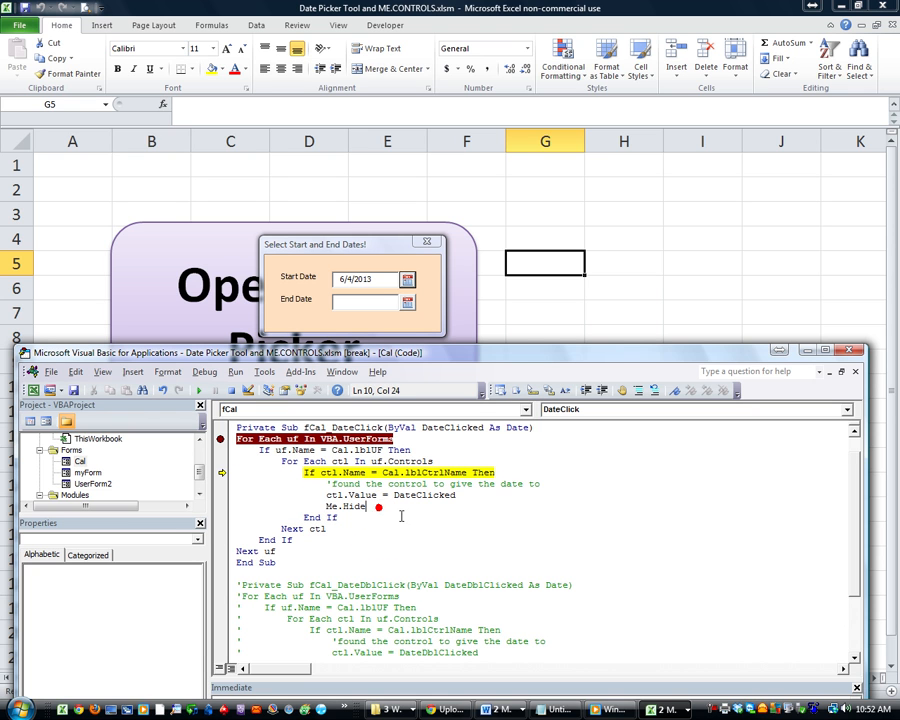
Add an exit statement after Me.Hide in fCal_DateClick, typing GoTo Ending and Sub.
text(GOTO)
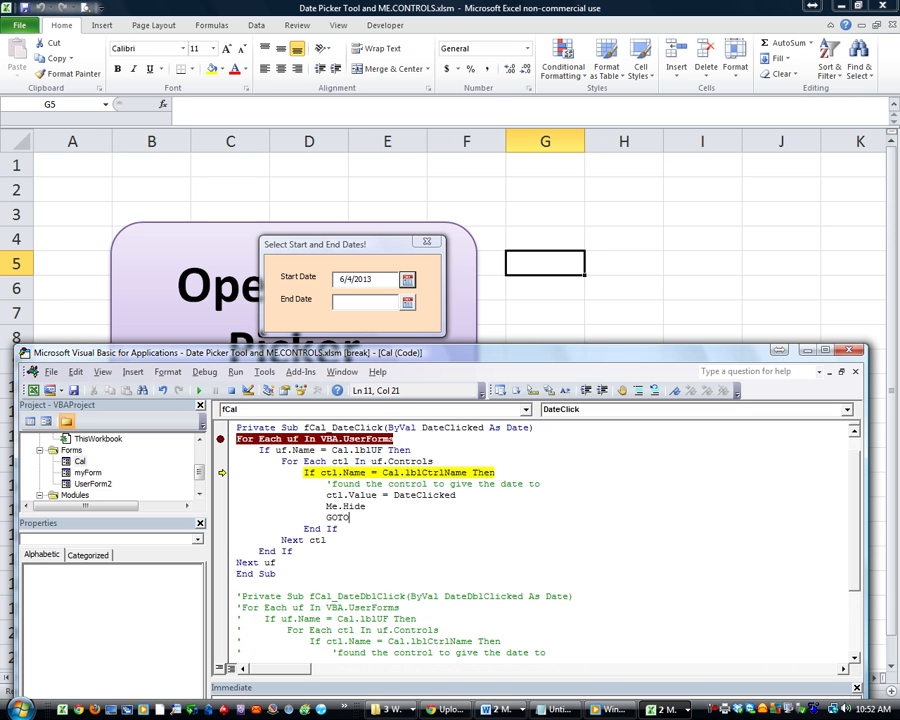
text(ENDING)
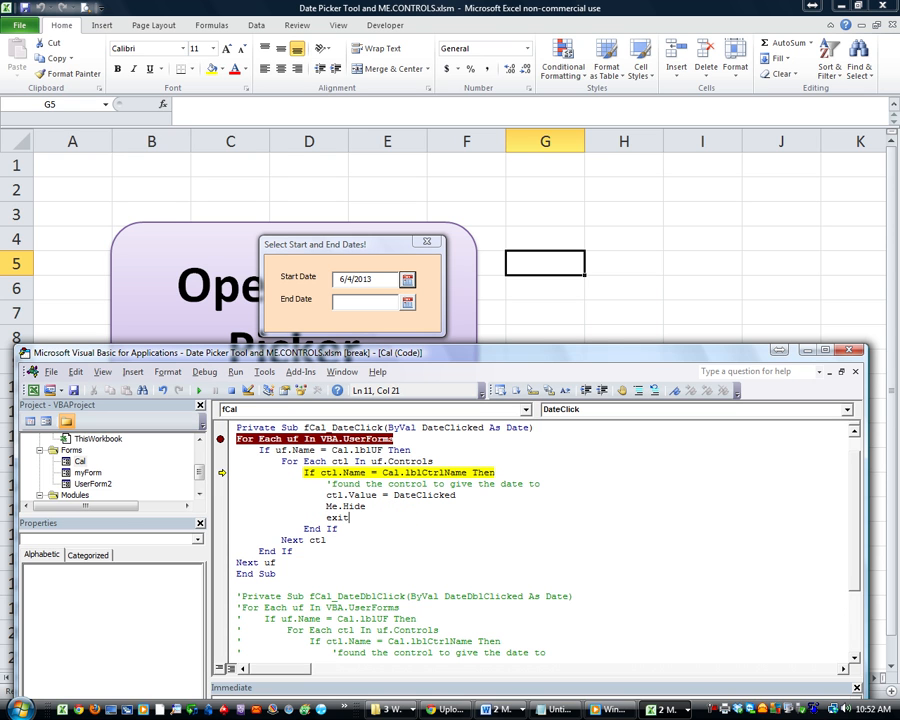
text(sub)
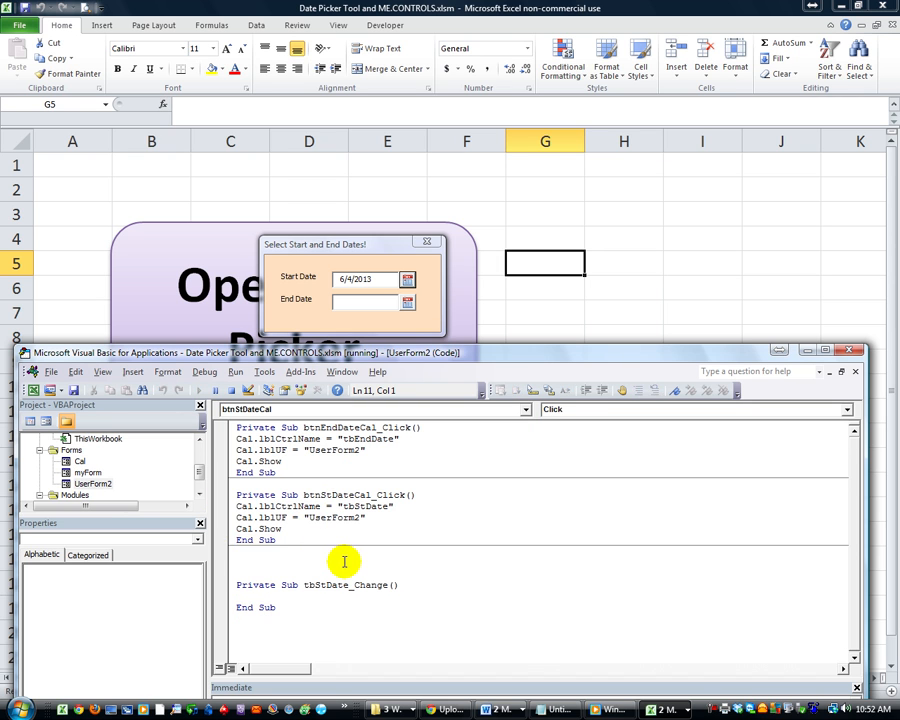
Pick an end date and step through the handler so End Date reads 6/27/2013.
click(407, 279)
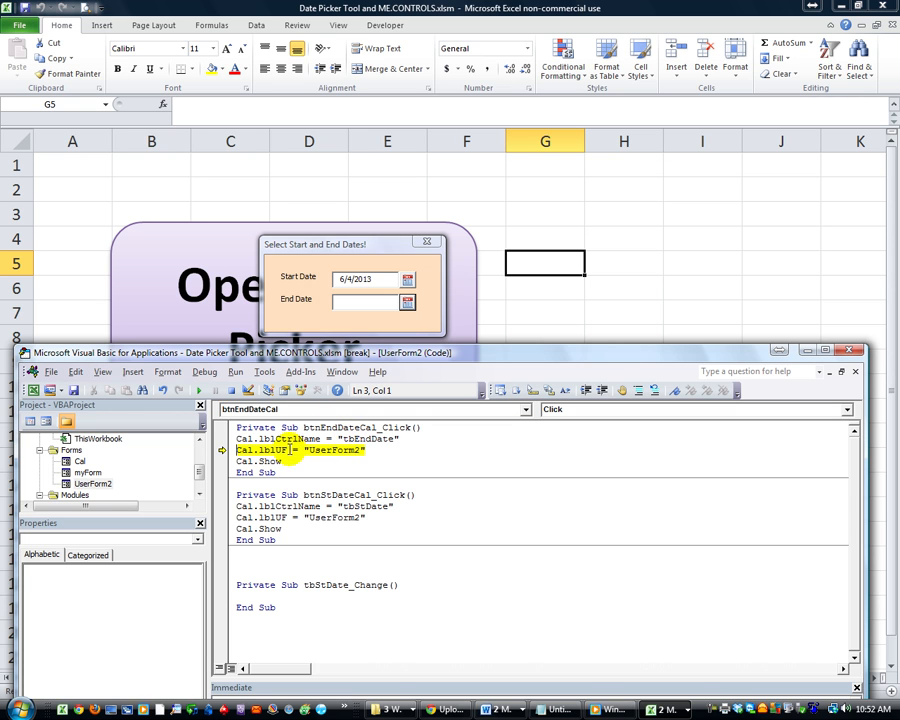
mouse_move(280, 450)
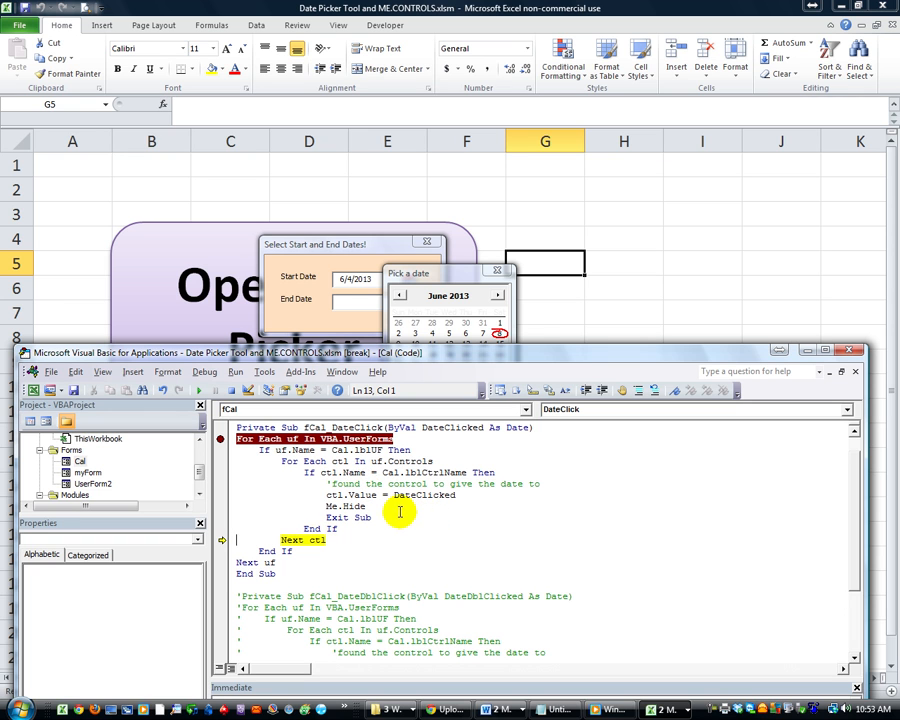
mouse_move(461, 520)
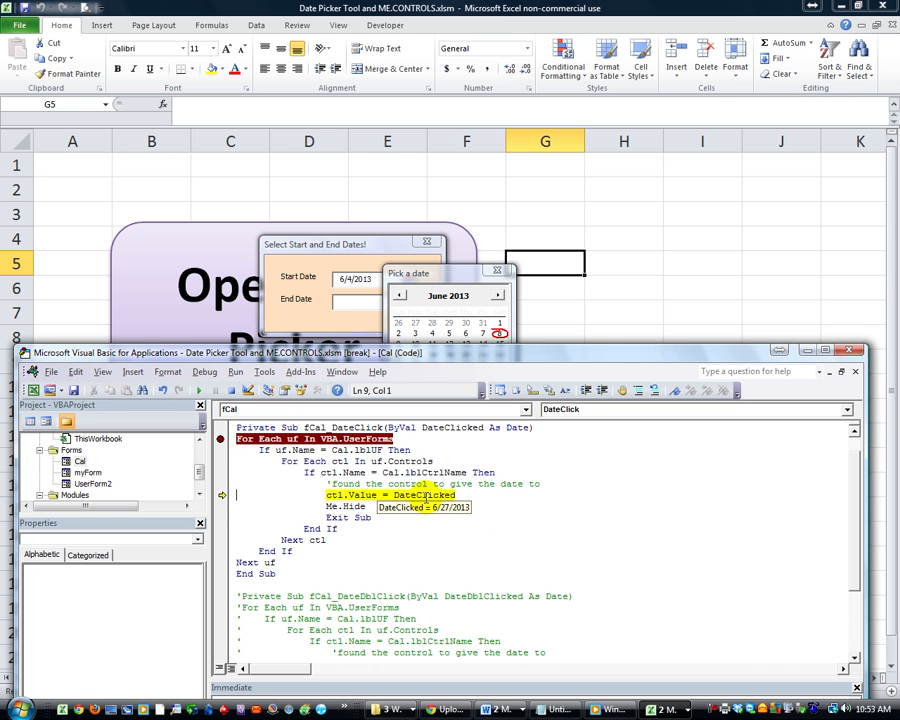
key(F8)
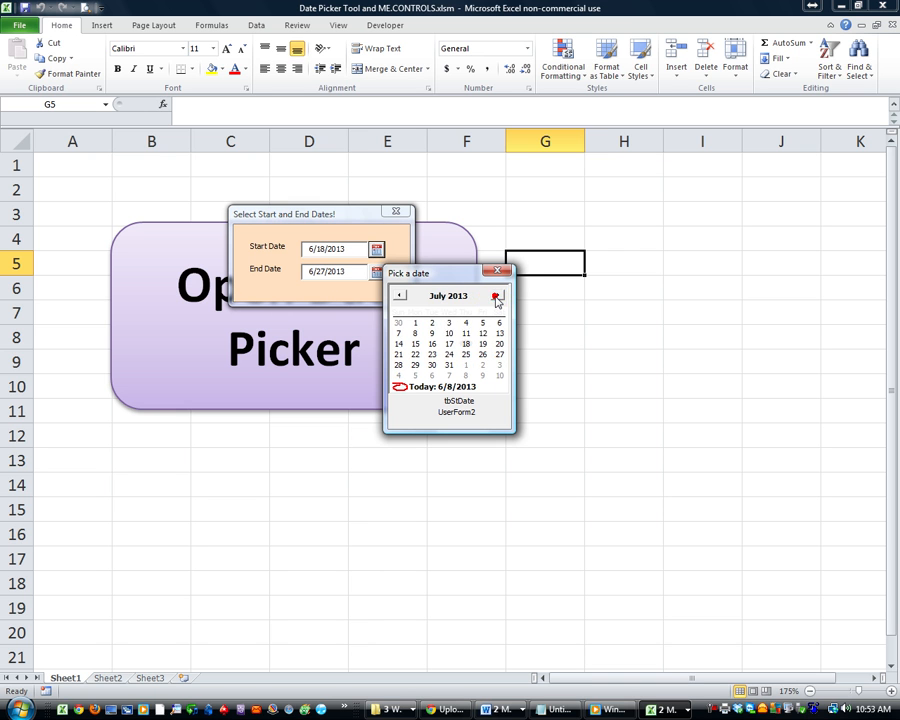
Page the calendar back to April 2008, pick 4/22/2008, then reopen the End Date calendar.
click(498, 295)
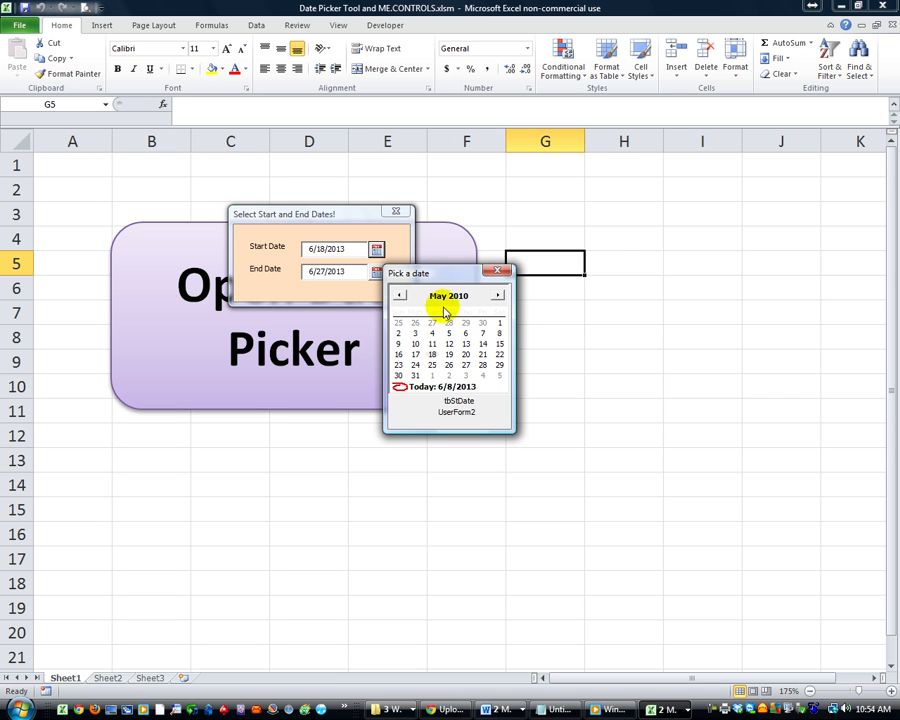
click(448, 295)
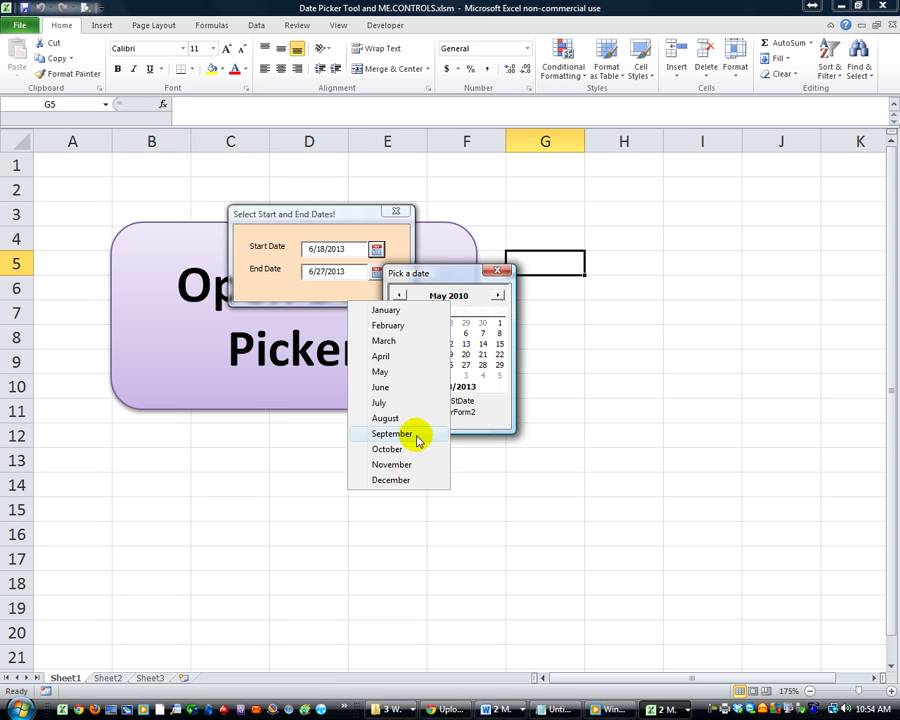
click(392, 433)
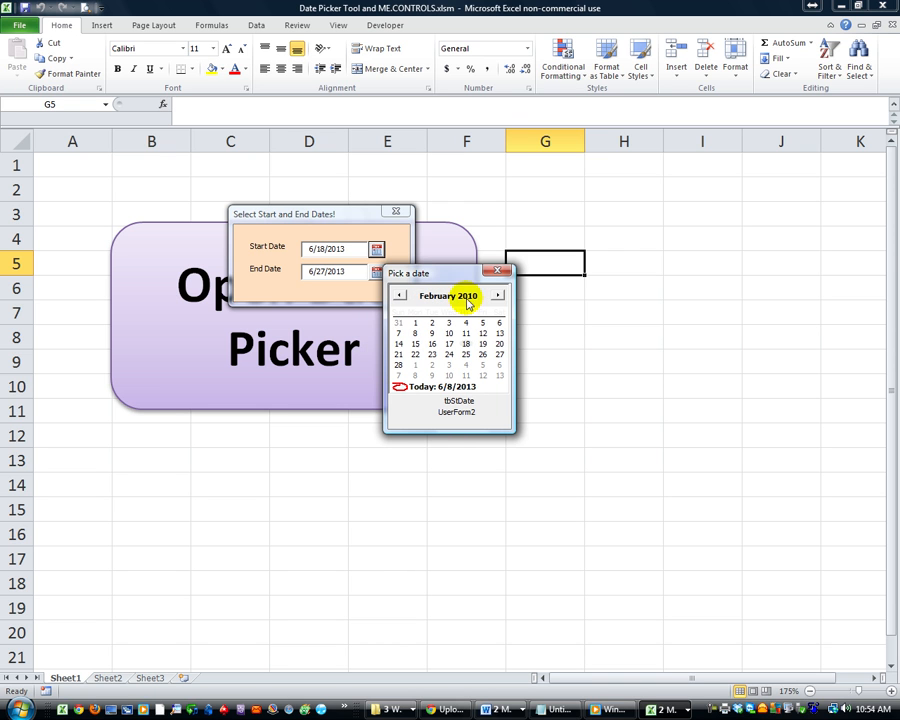
click(399, 295)
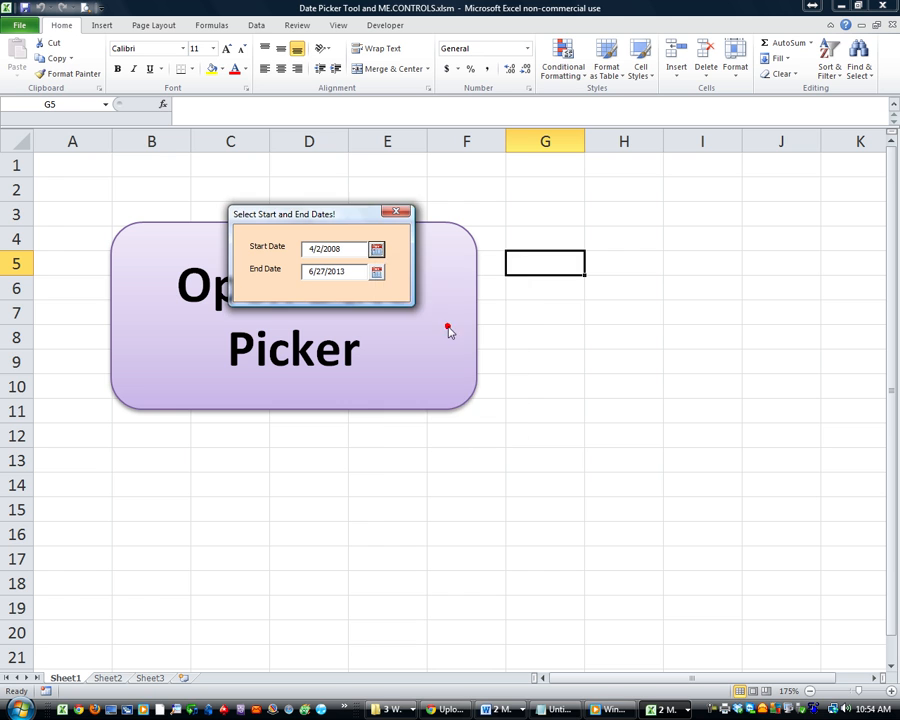
click(377, 271)
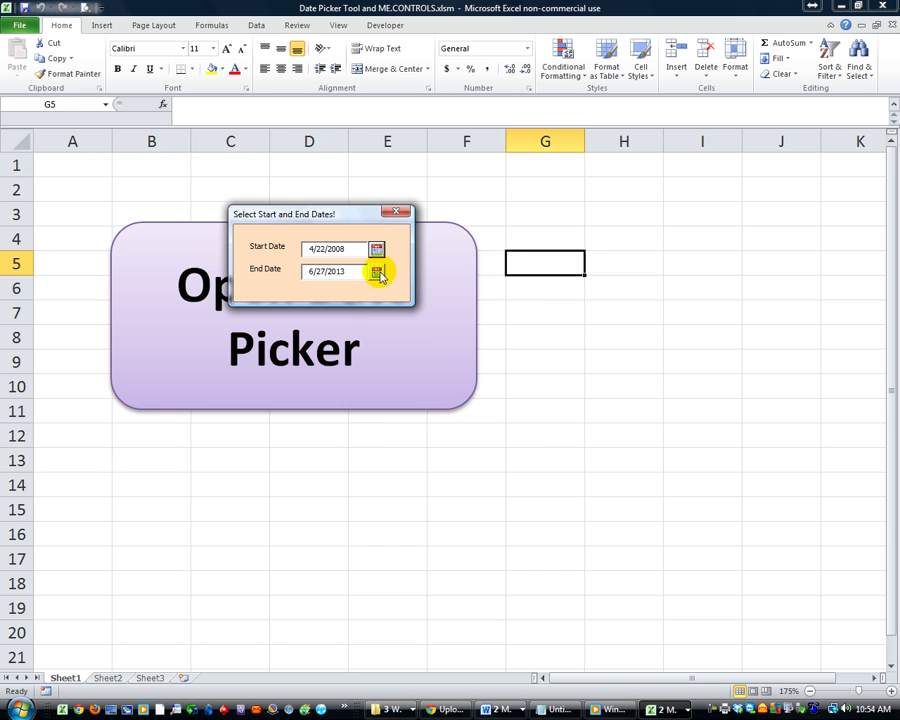
click(376, 271)
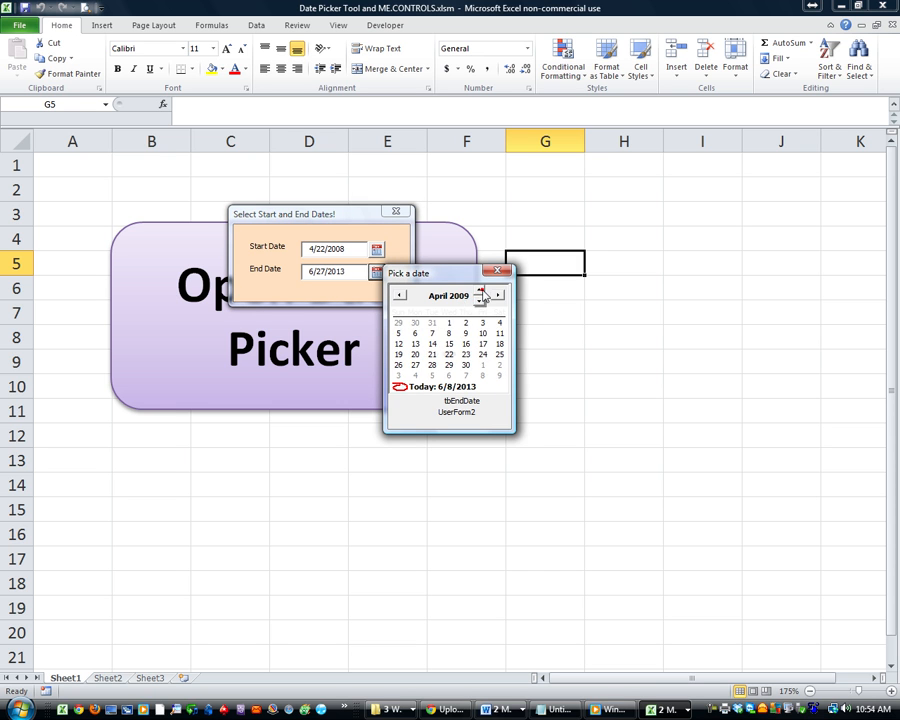